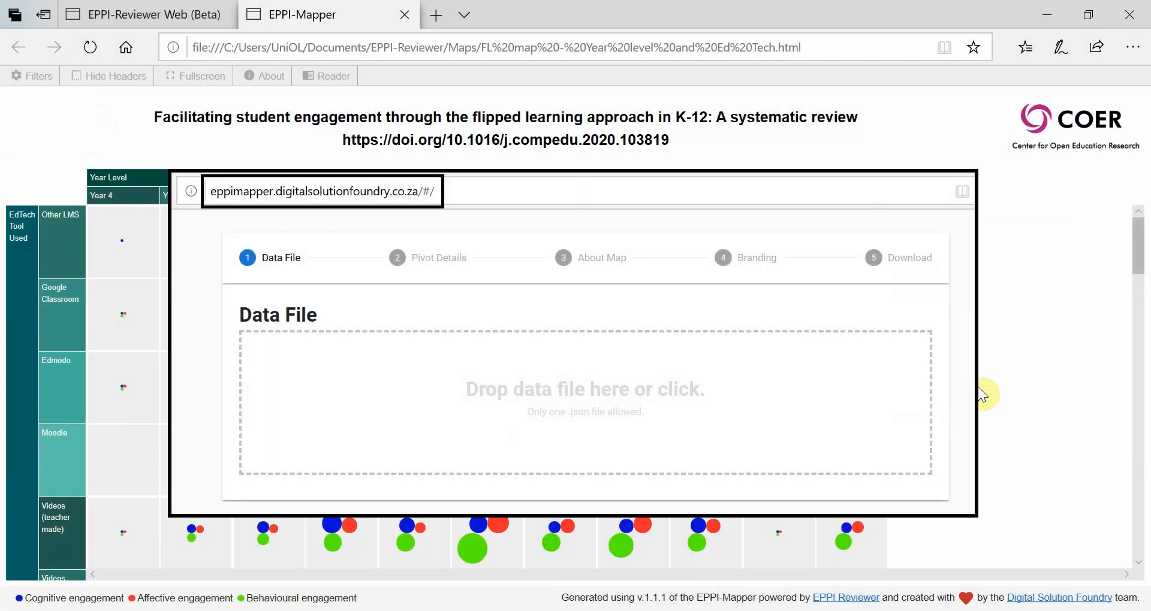
Step: Expand the Coding for map tool's EdTech Tool Used and Year Level branches
click(140, 13)
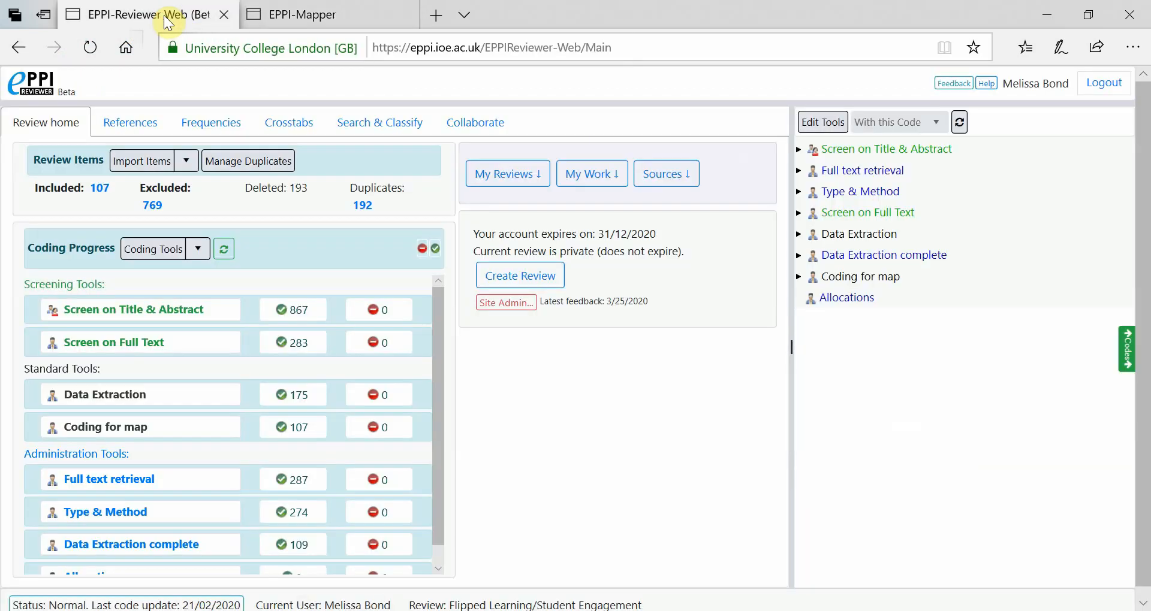
mouse_move(940, 310)
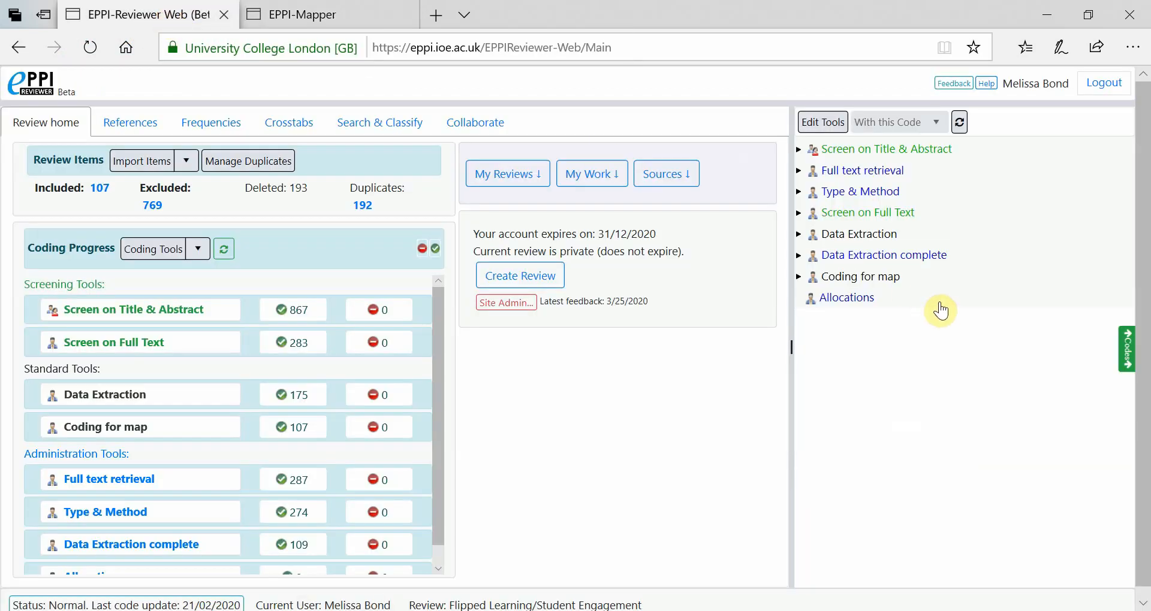
mouse_move(889, 287)
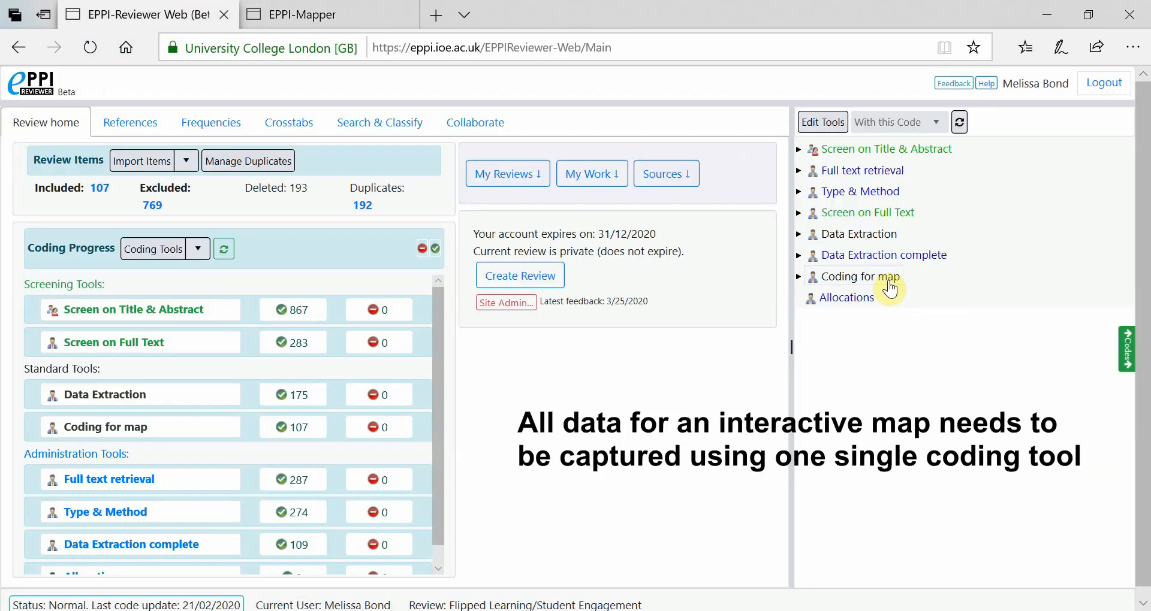
mouse_move(896, 411)
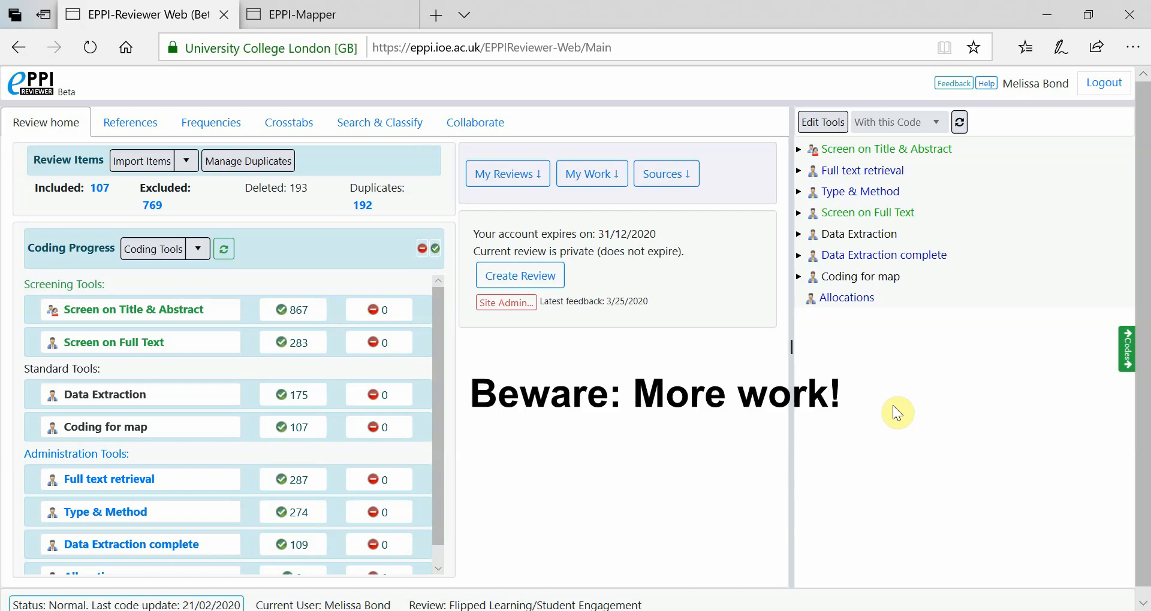
click(300, 13)
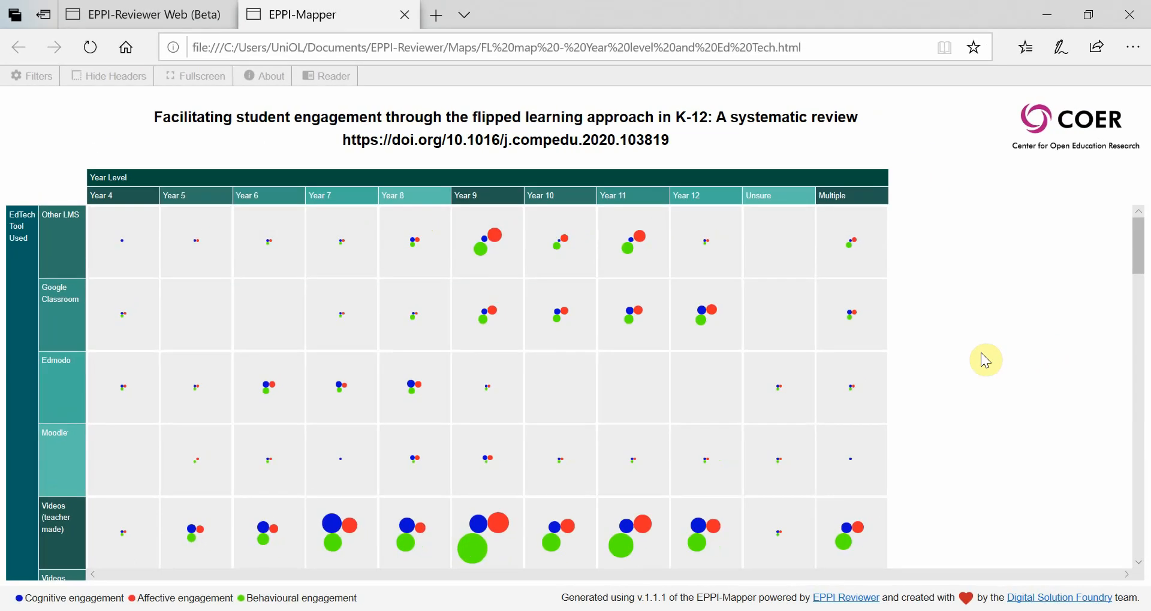
click(144, 13)
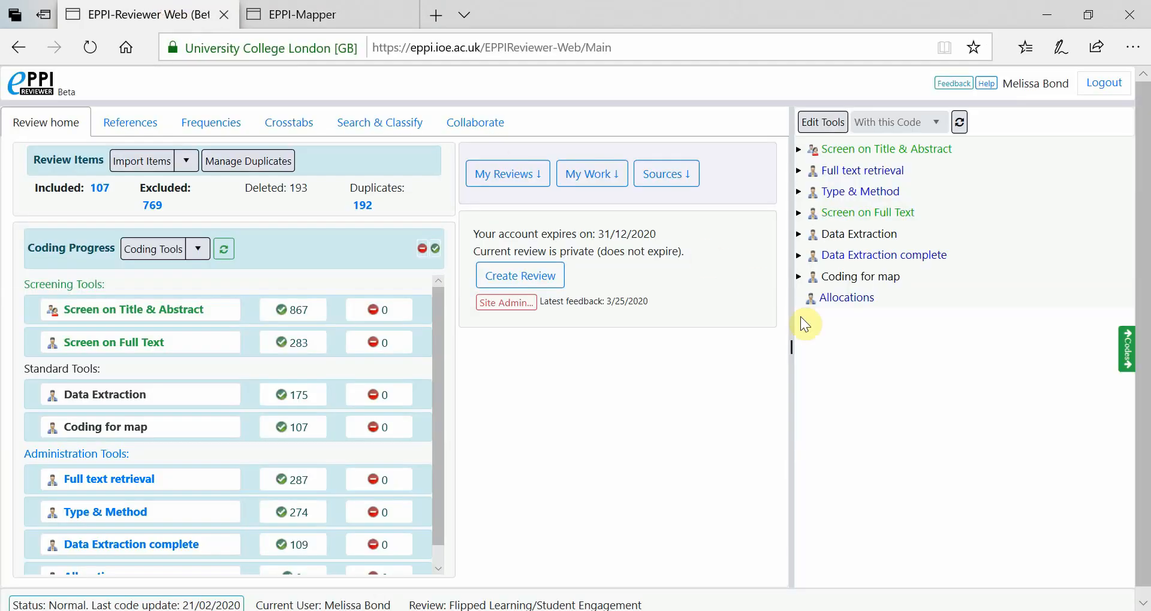
click(798, 277)
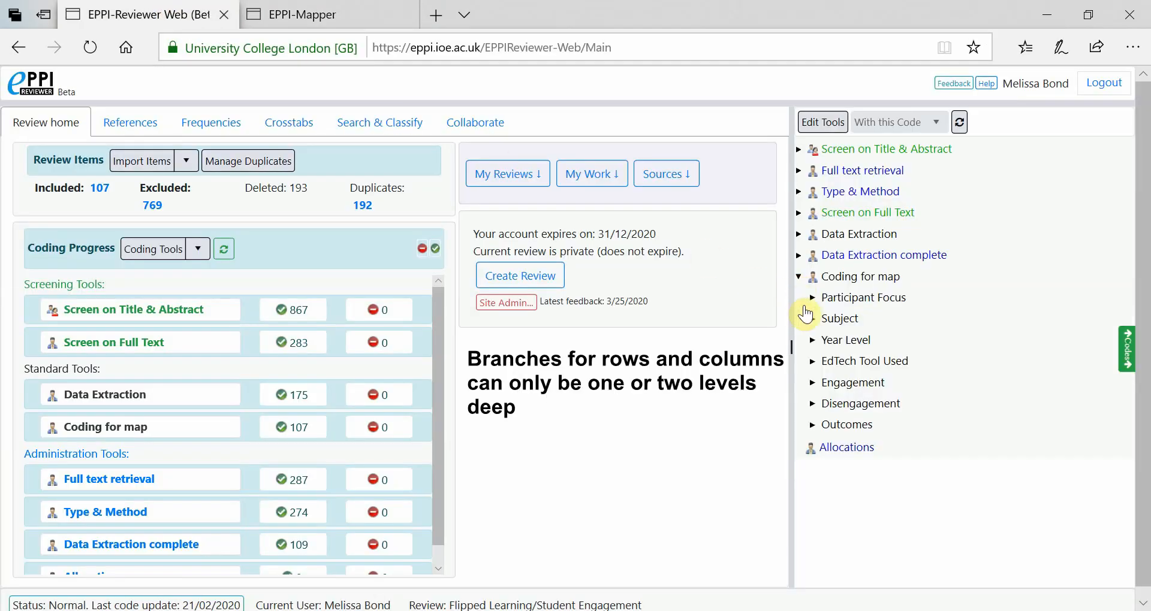
click(813, 360)
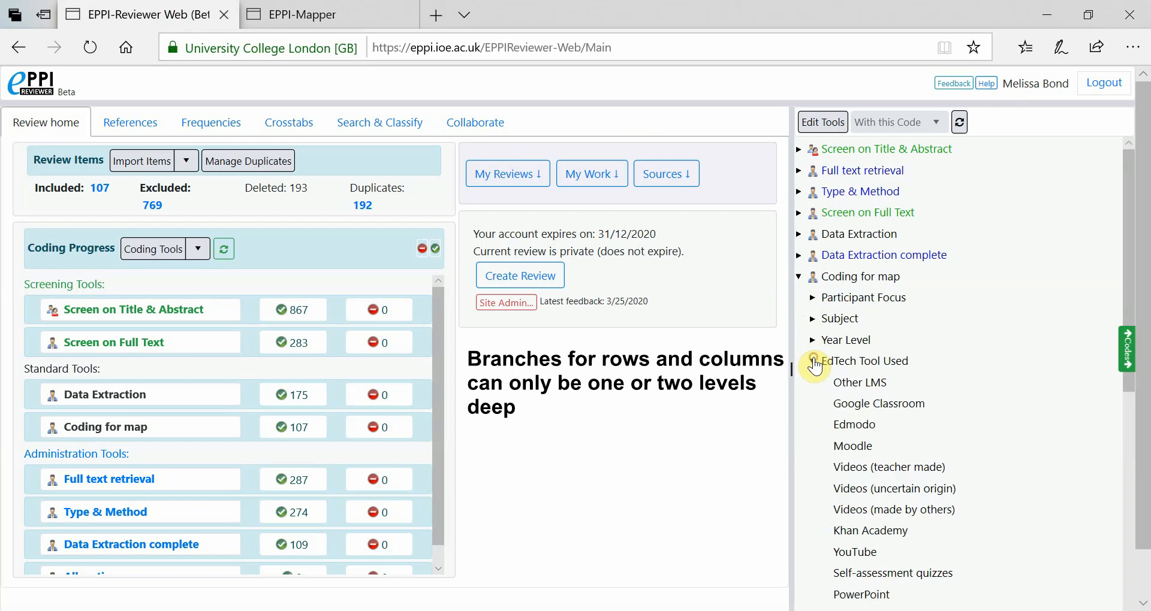
scroll(down, 3)
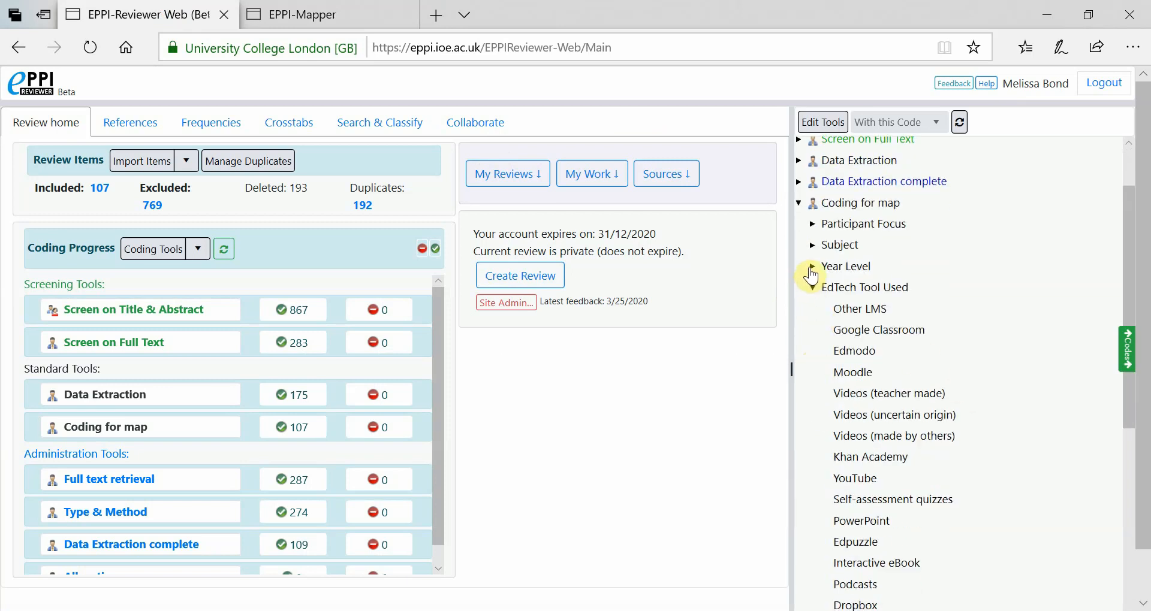
click(811, 265)
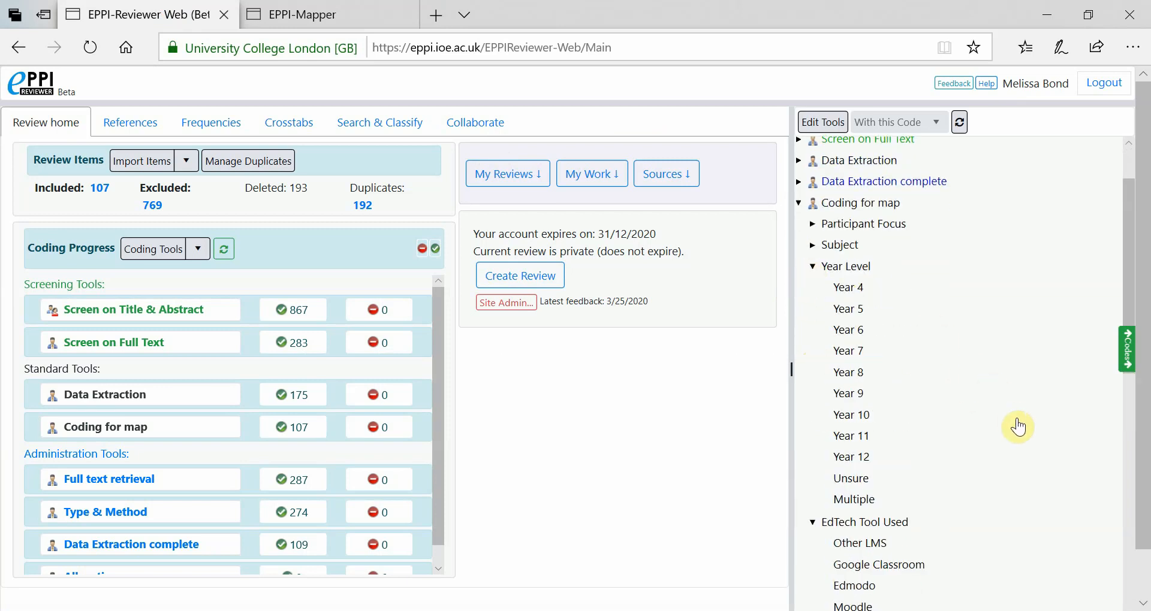
Step: Compare the codes with the exported evidence map, then expand the Engagement branch
click(301, 14)
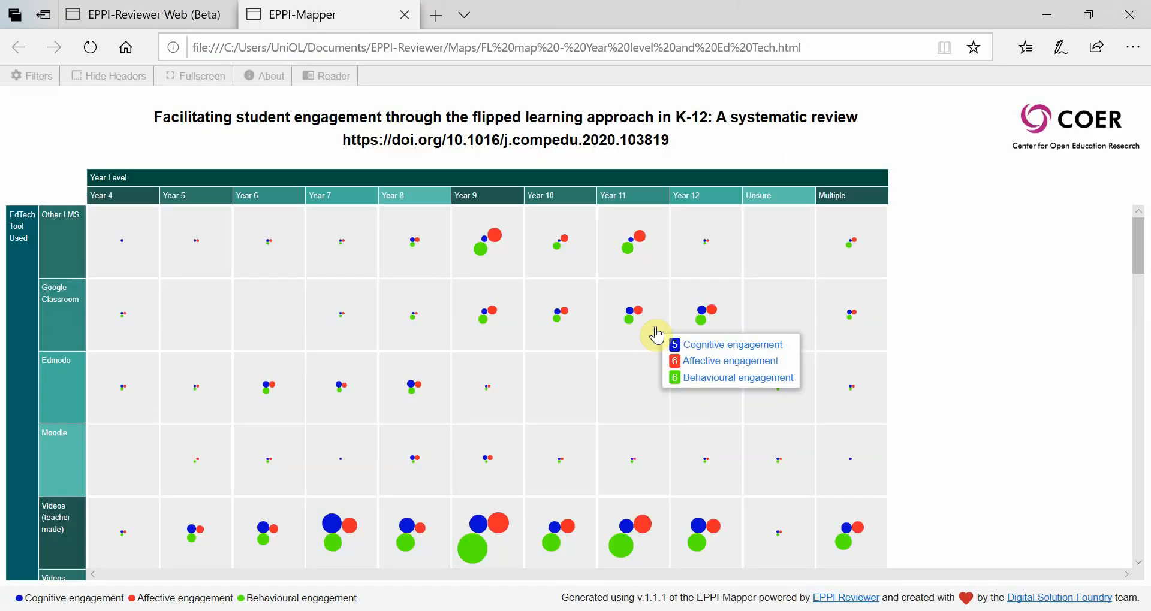
mouse_move(667, 334)
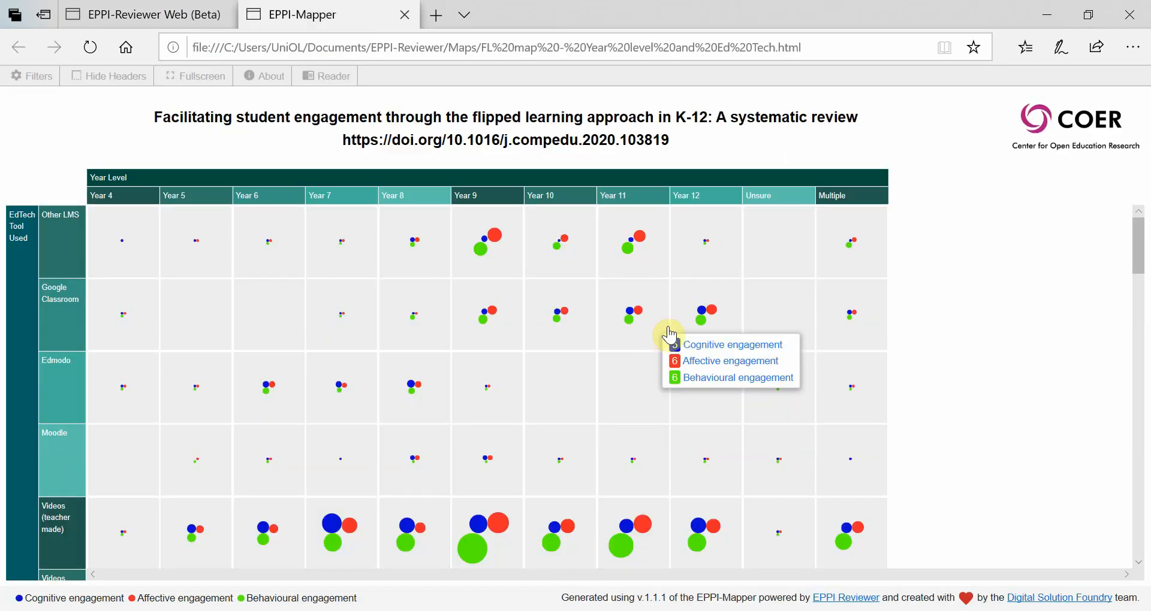
click(131, 13)
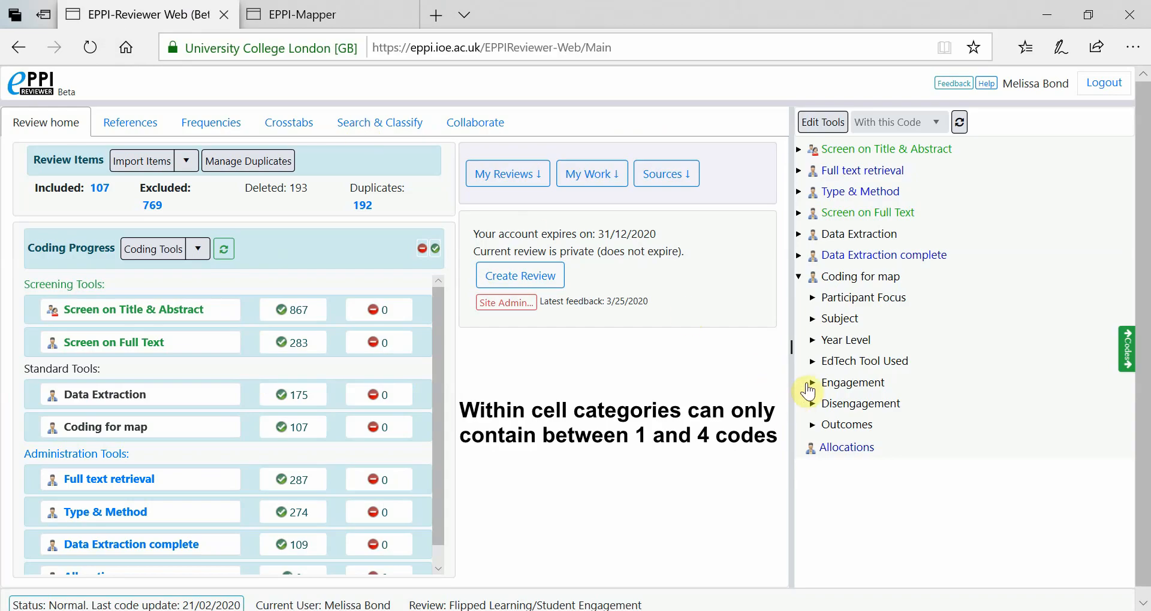
click(811, 382)
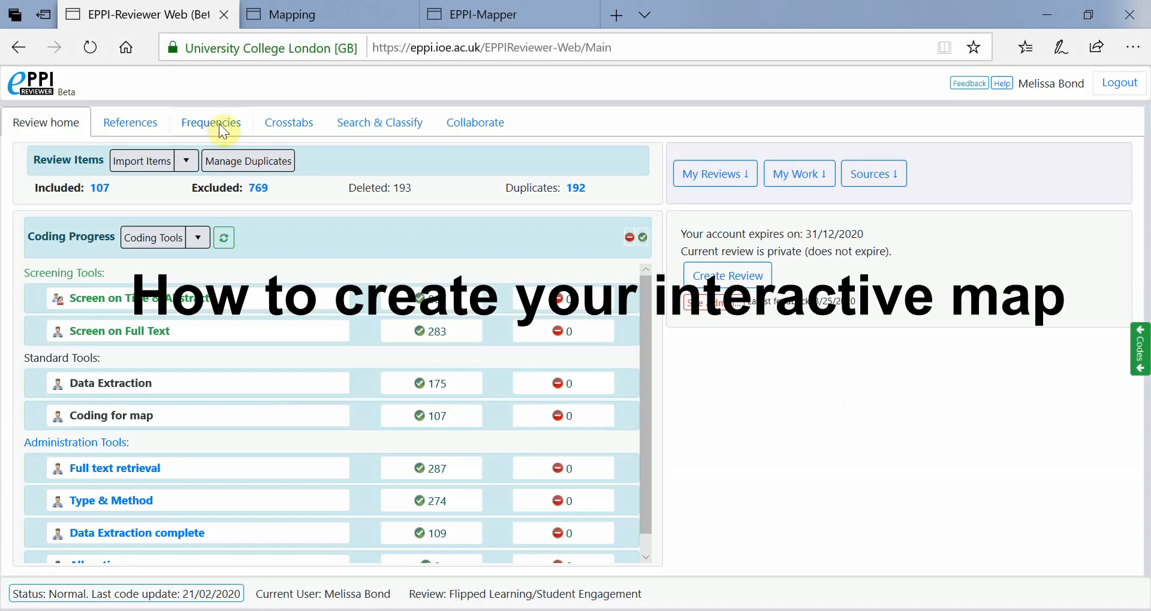
Step: Set the included References list page size to 107 so every item fits one page
click(130, 122)
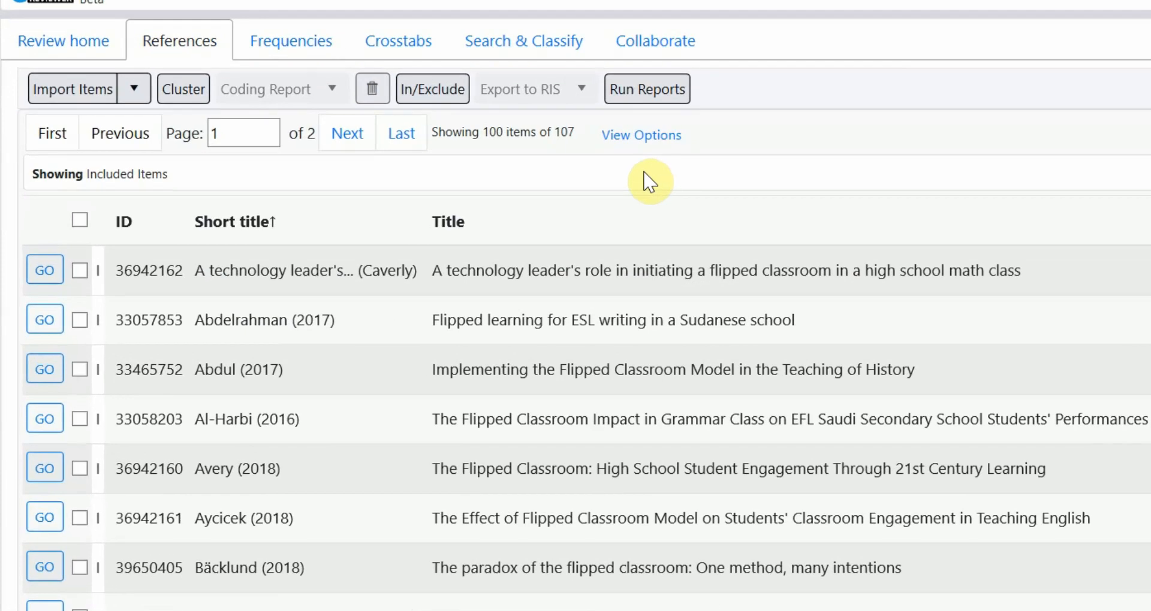
mouse_move(640, 135)
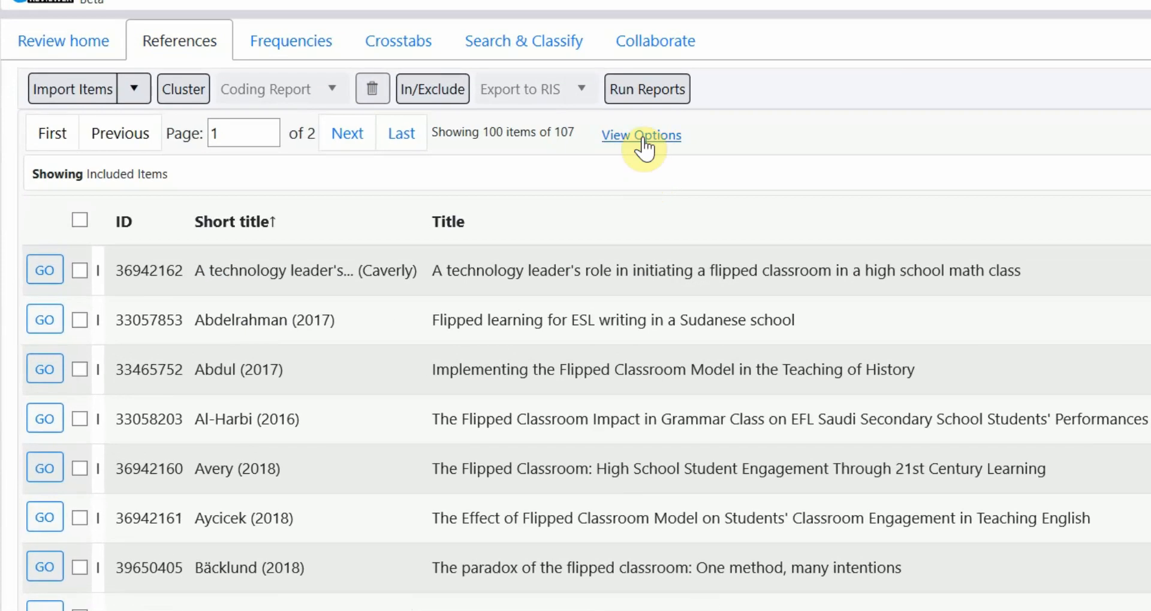
click(640, 135)
text(107)
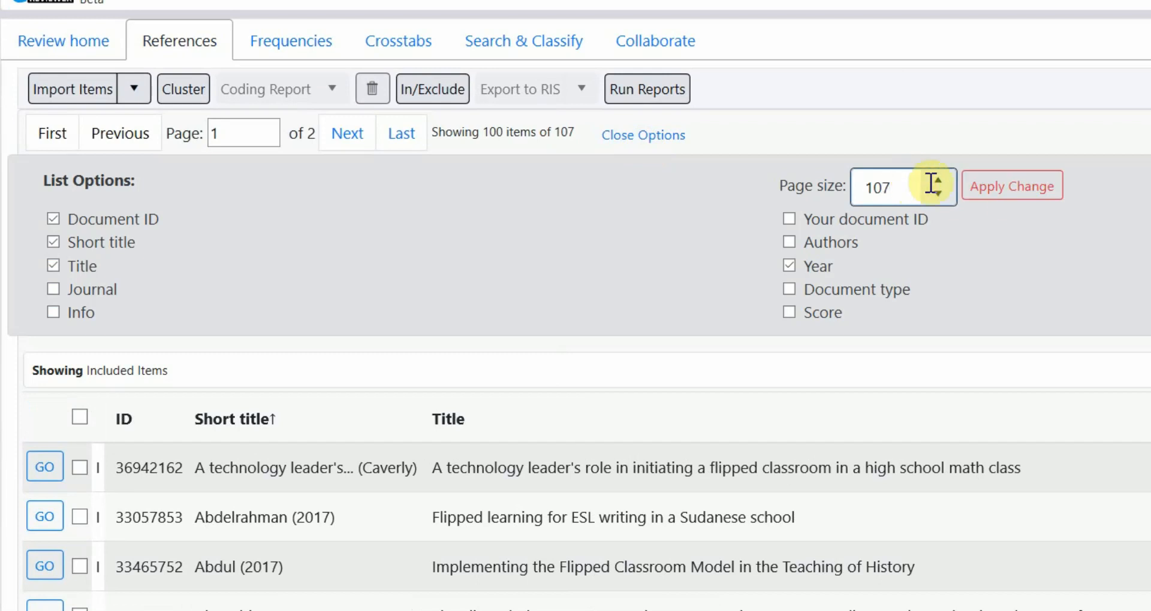
click(1011, 185)
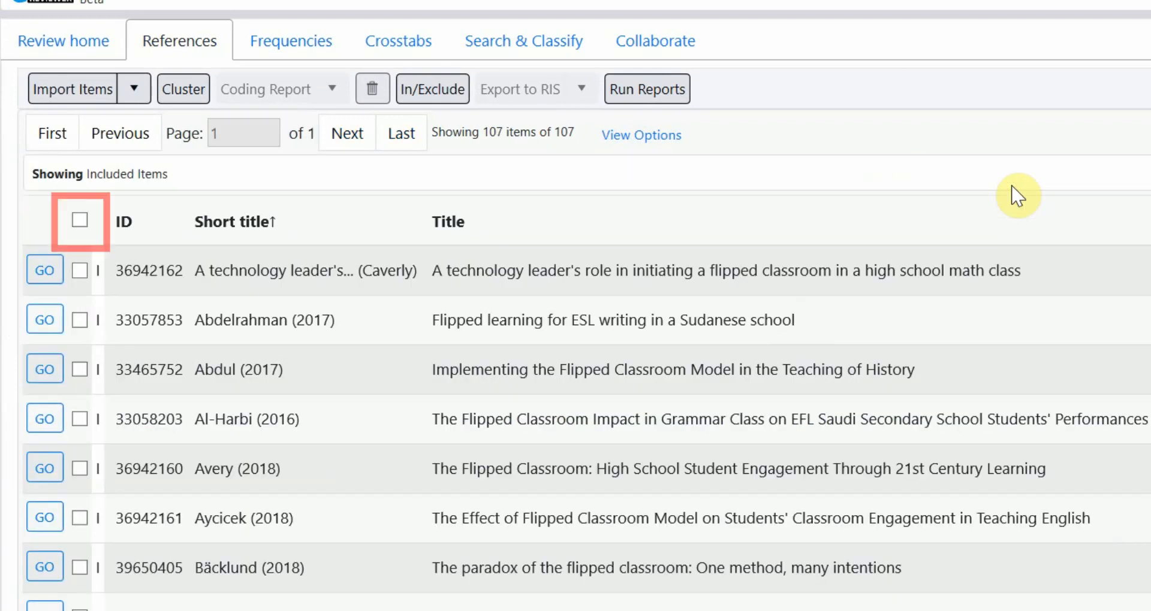
mouse_move(81, 221)
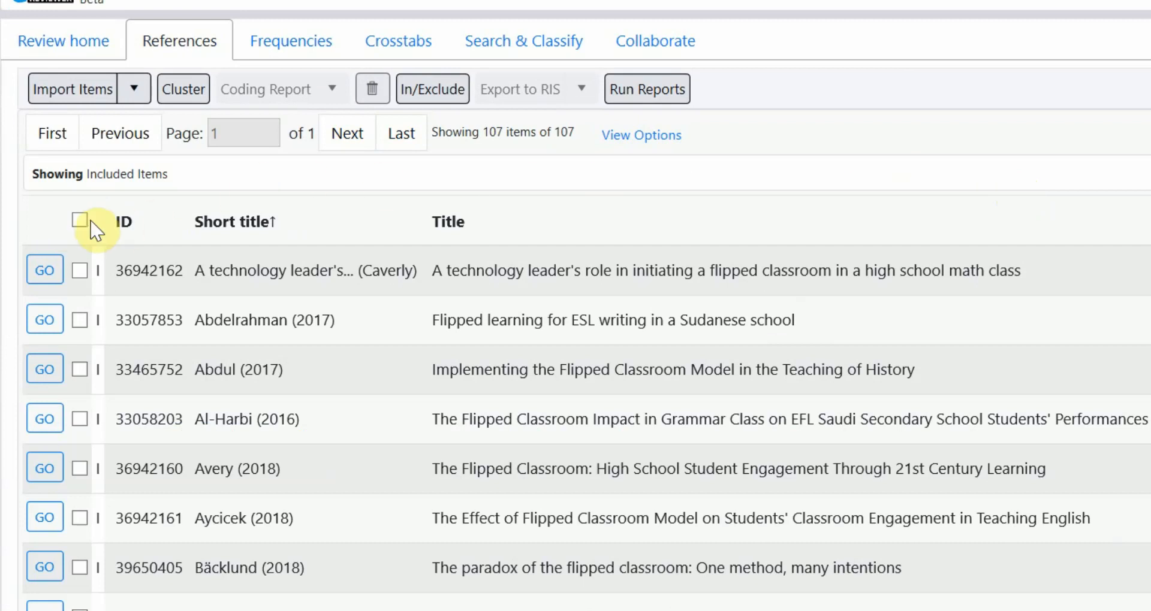
Step: Select all 107 references and save a JSON coding report of the Coding for map tool
click(79, 222)
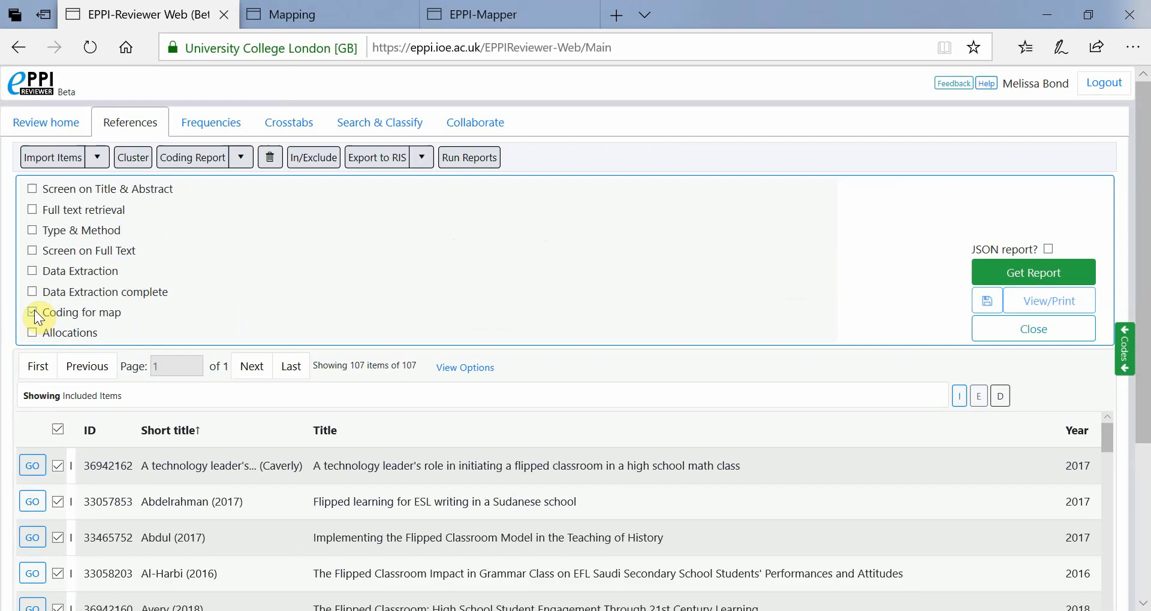
click(32, 312)
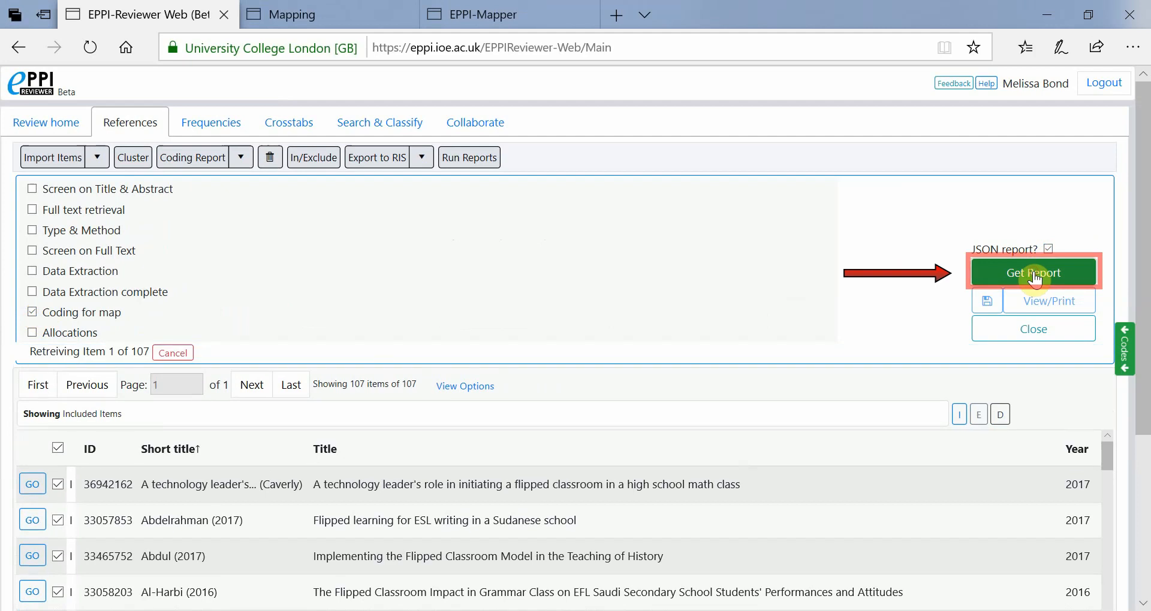
click(1032, 273)
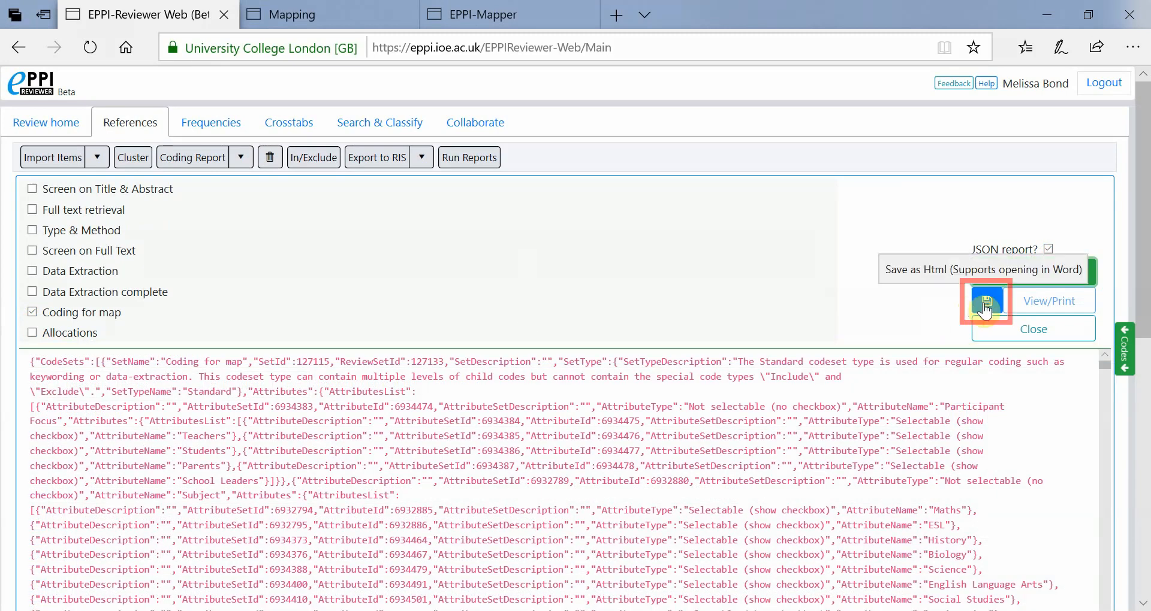
click(985, 301)
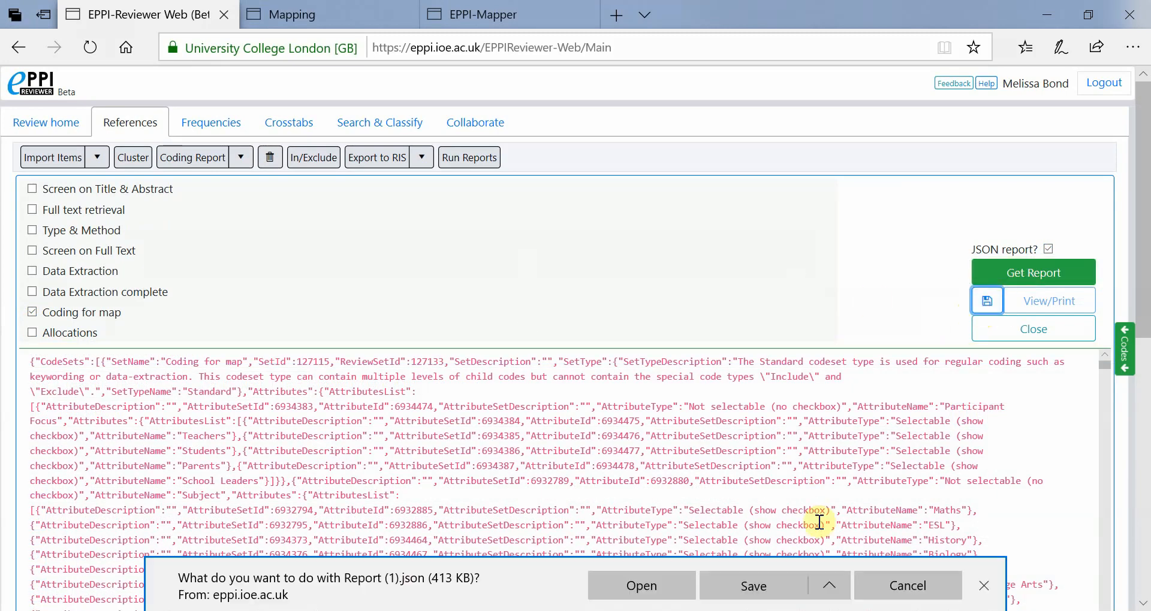
click(291, 13)
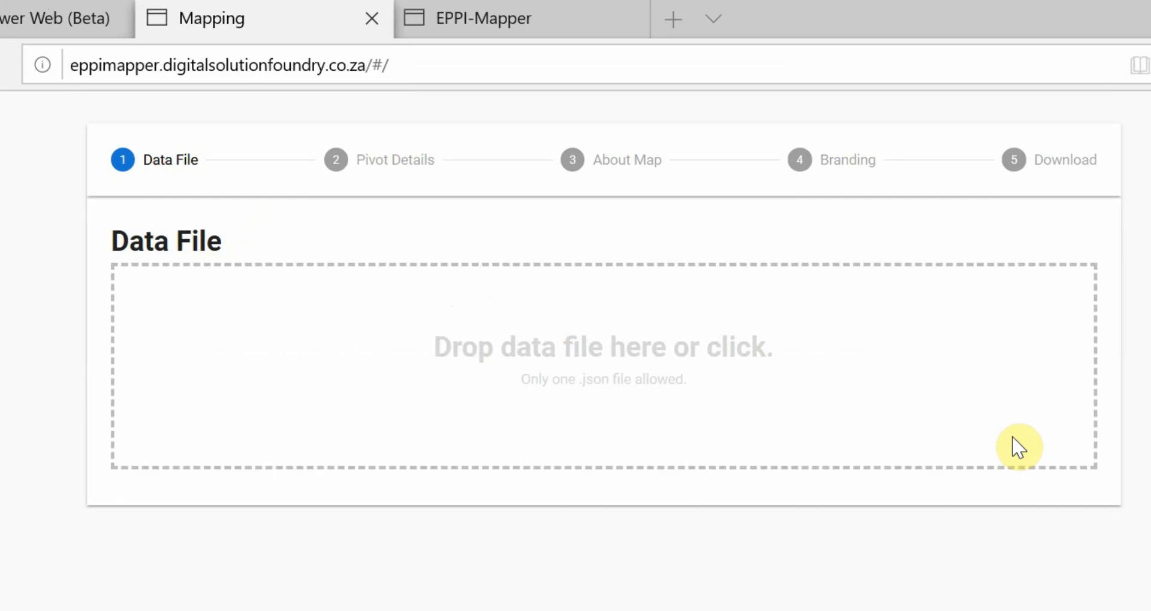
mouse_move(638, 472)
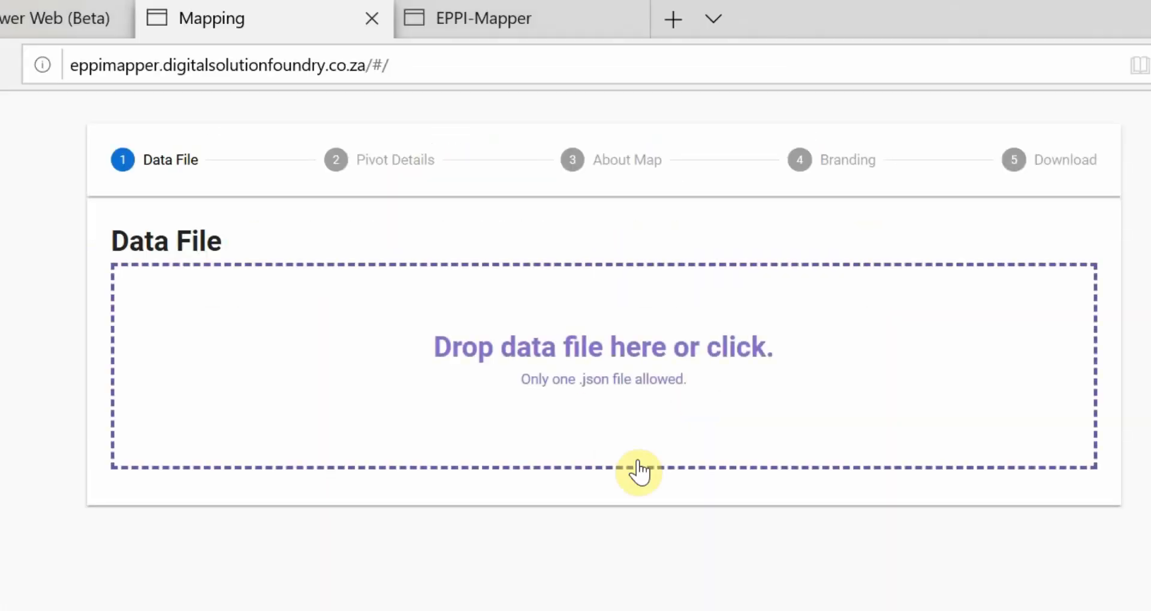
Step: Load the downloaded JSON report into EPPI-Mapper as the data file
click(638, 469)
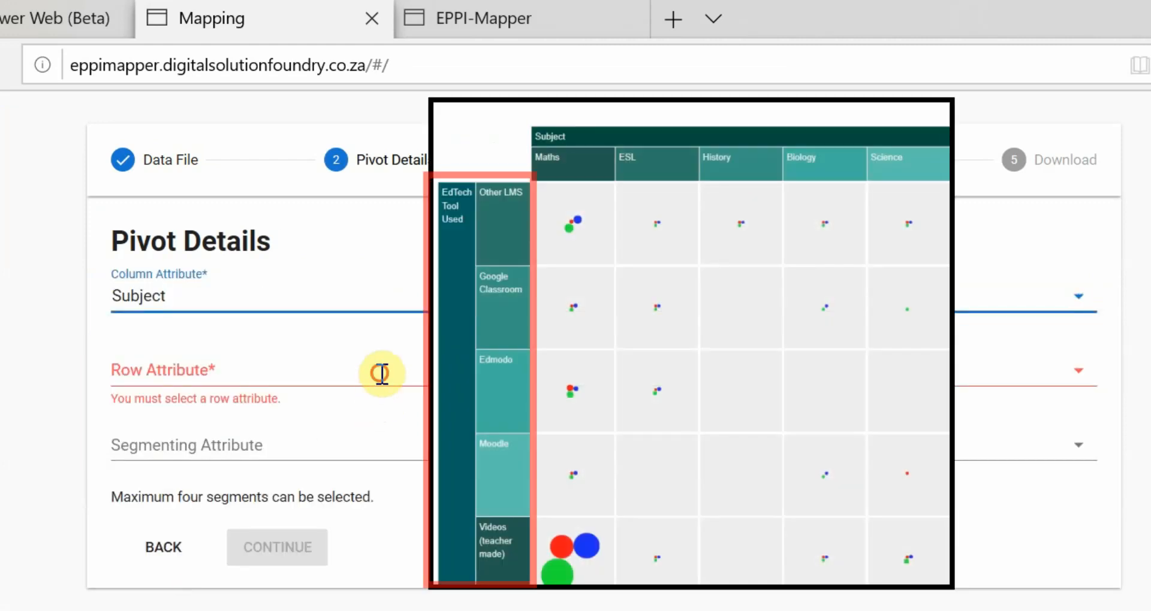
Step: Segment bubbles by Engagement, adding a Cognitive engagement segment with its own colour
click(456, 206)
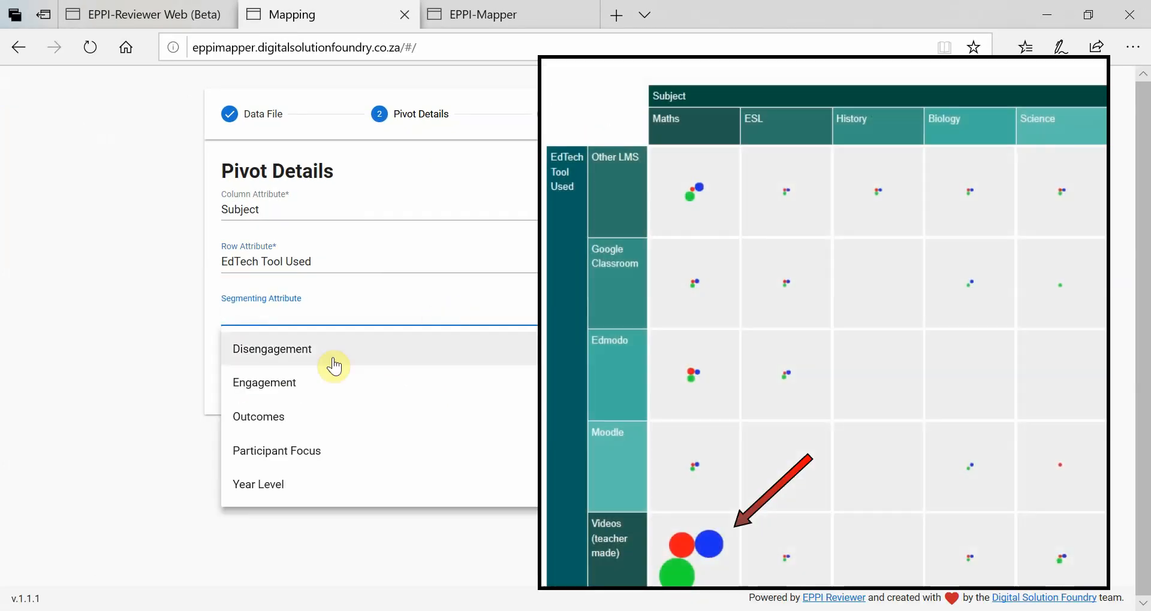
click(264, 382)
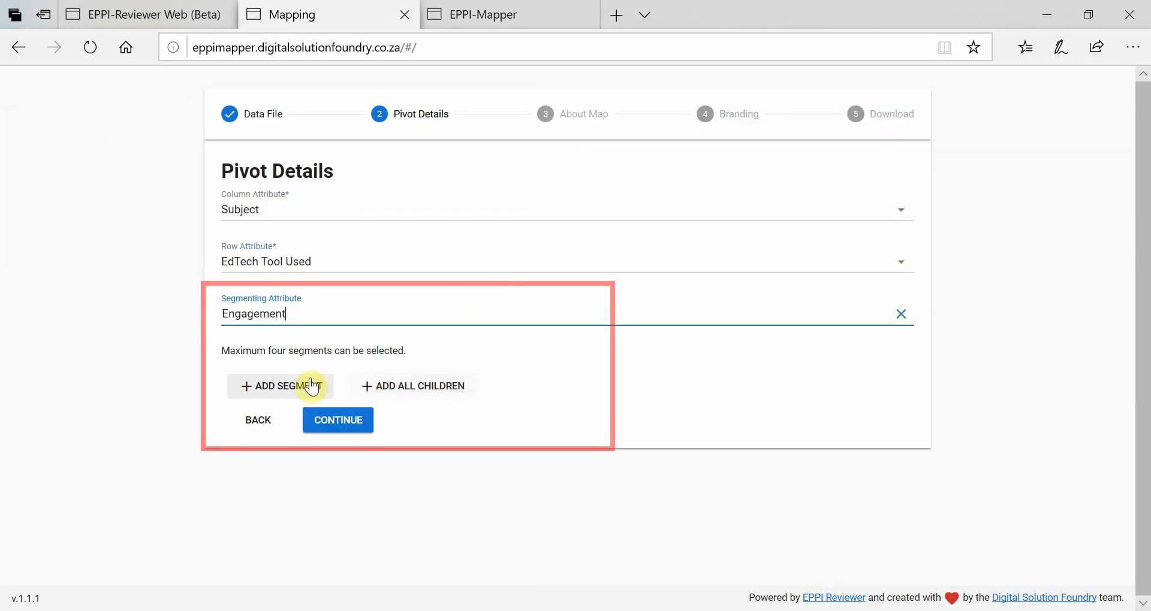
click(280, 386)
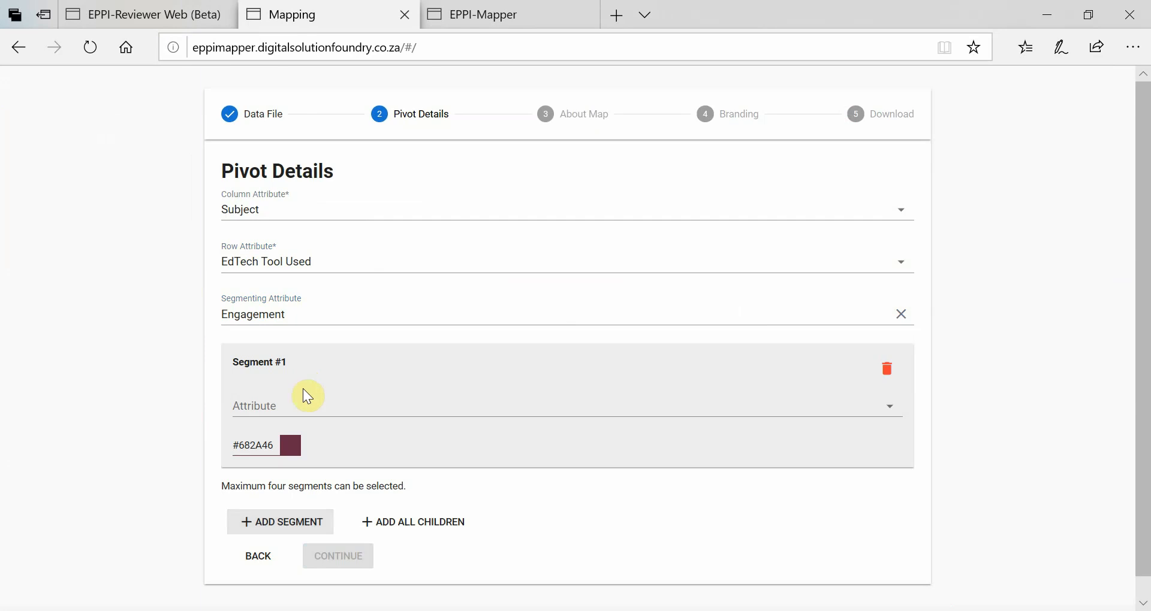
click(565, 406)
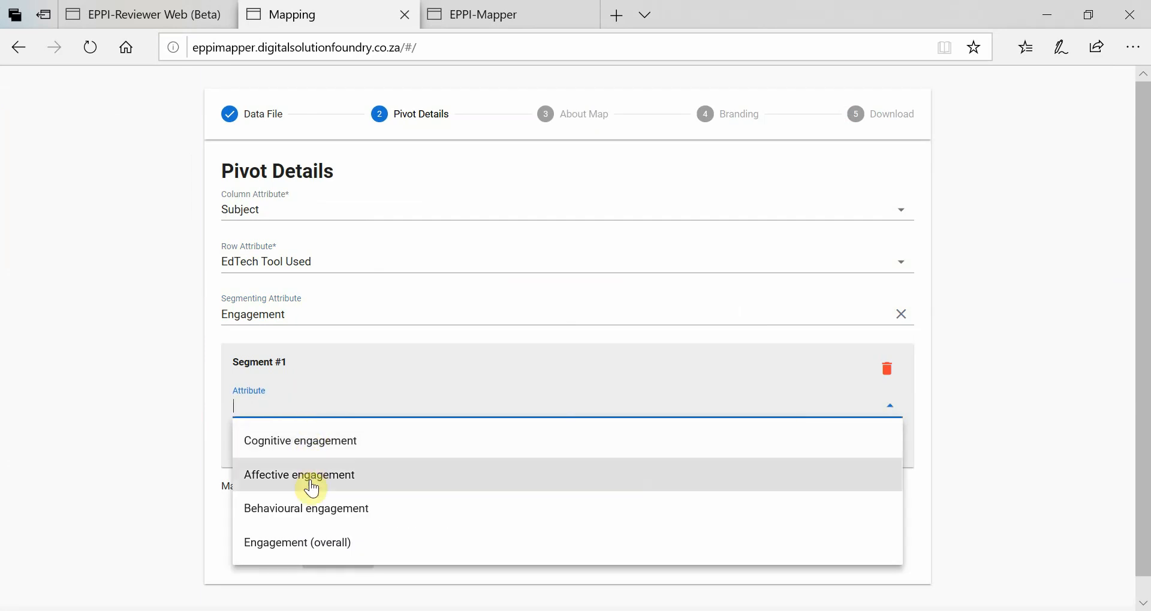
mouse_move(194, 448)
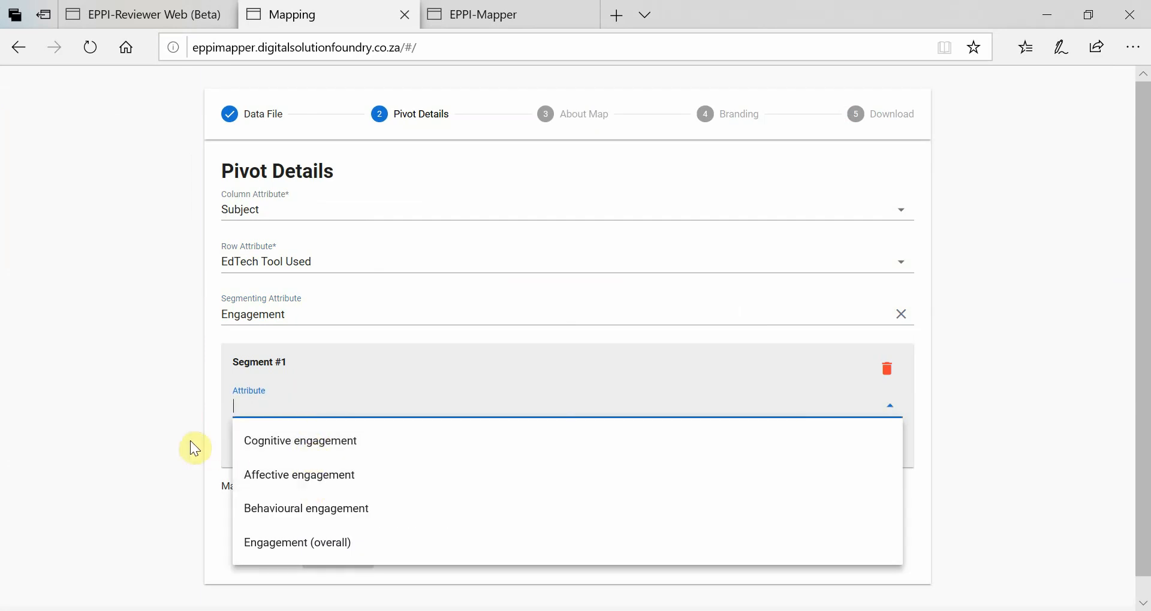
click(300, 440)
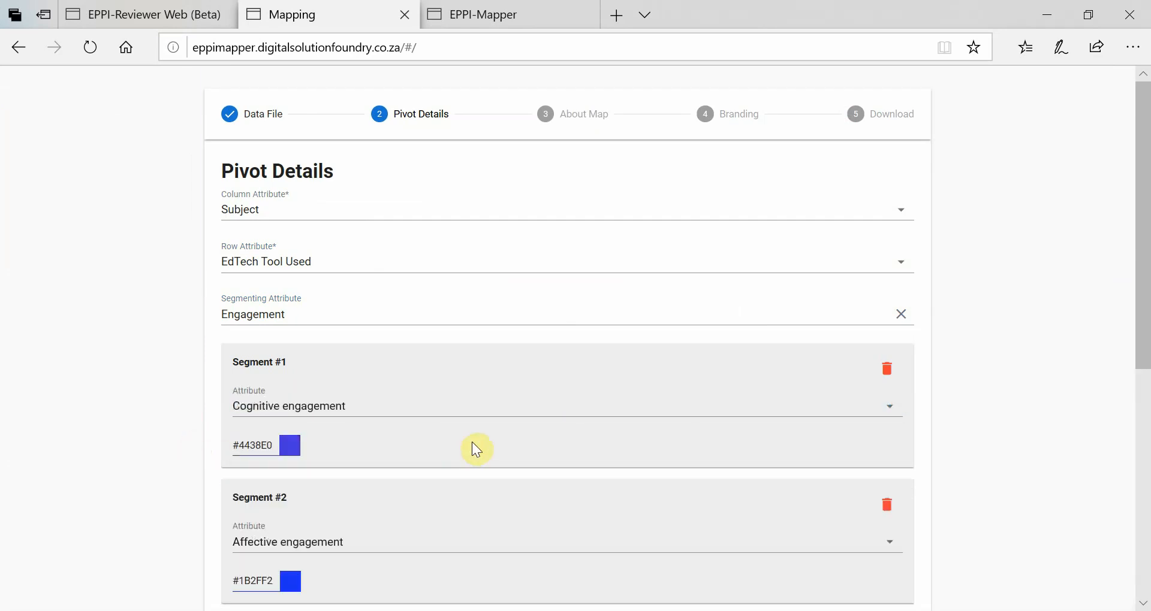
click(289, 445)
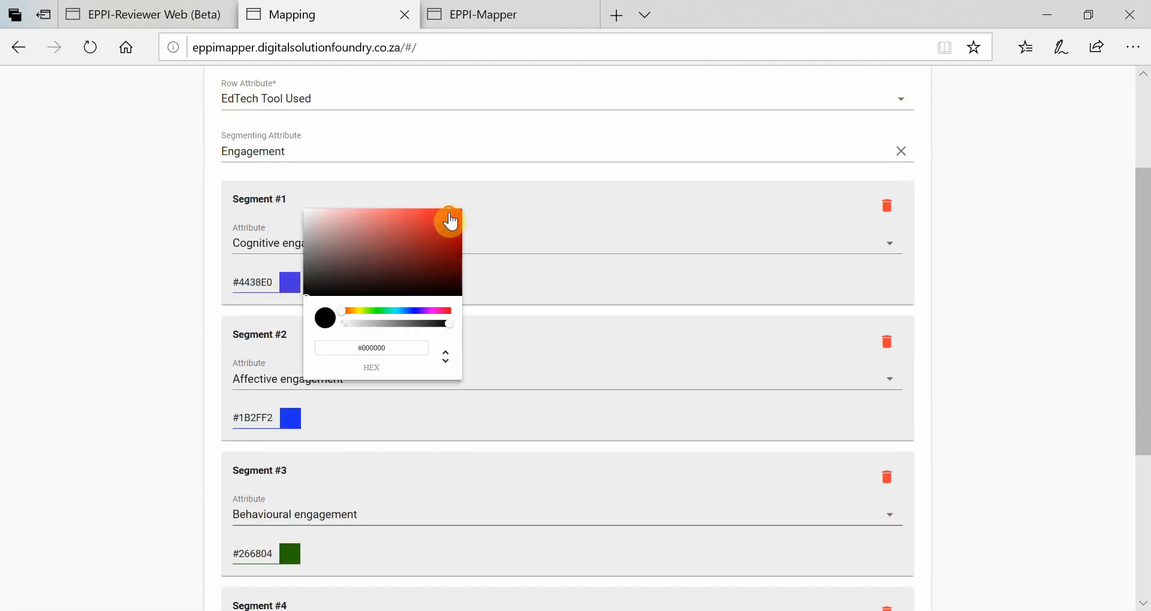
scroll(down, 3)
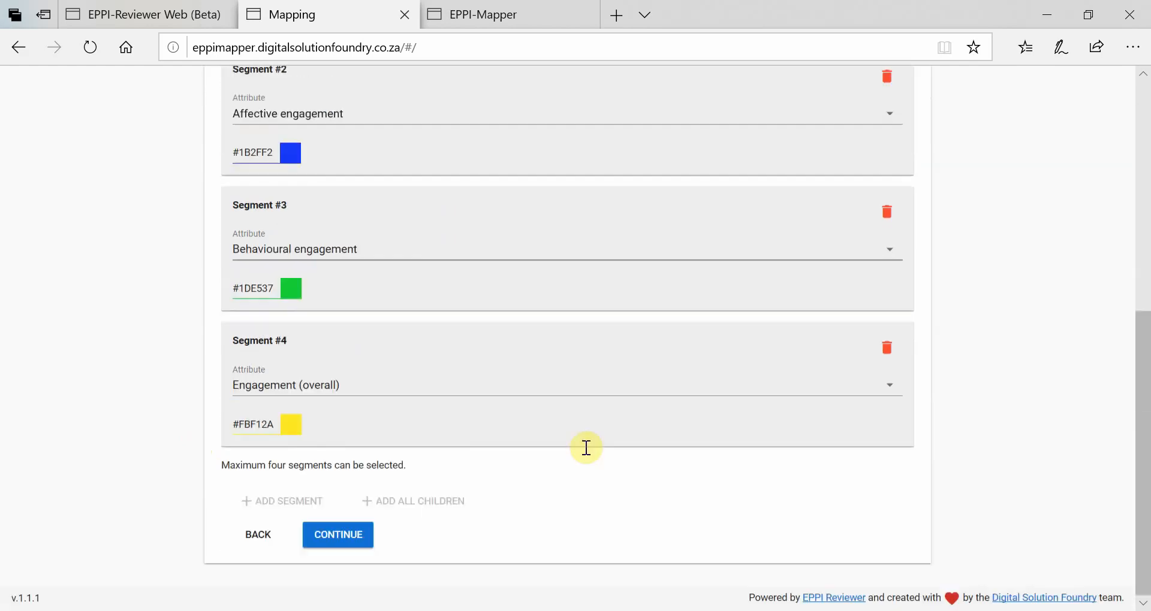
Step: Continue to About Map with Engagement, Participant Focus and Year Level as filters
click(337, 534)
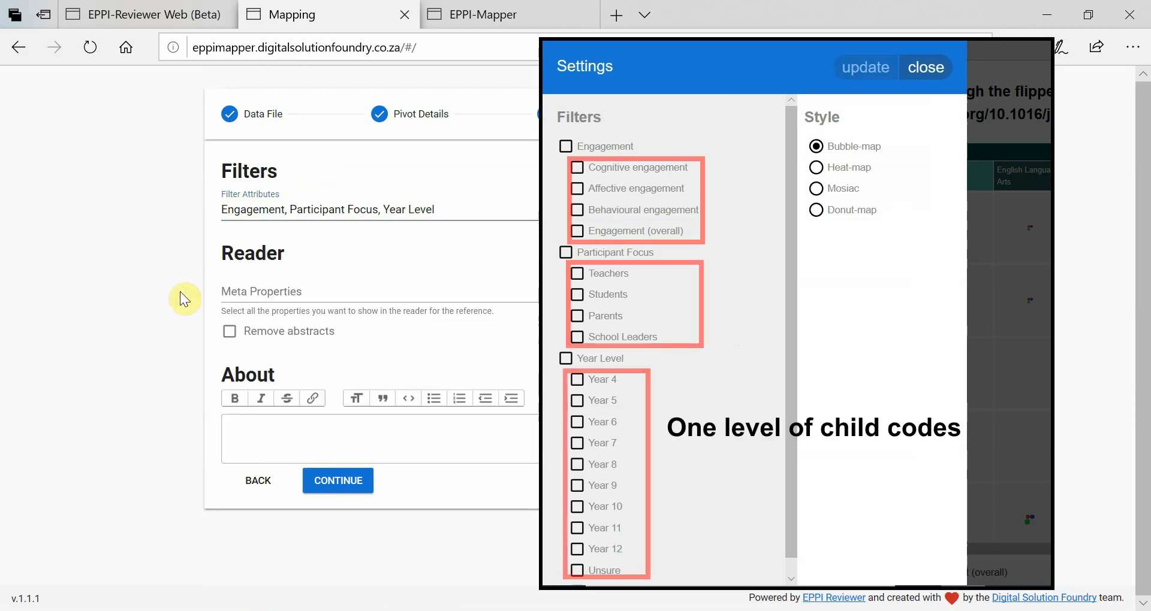
click(924, 67)
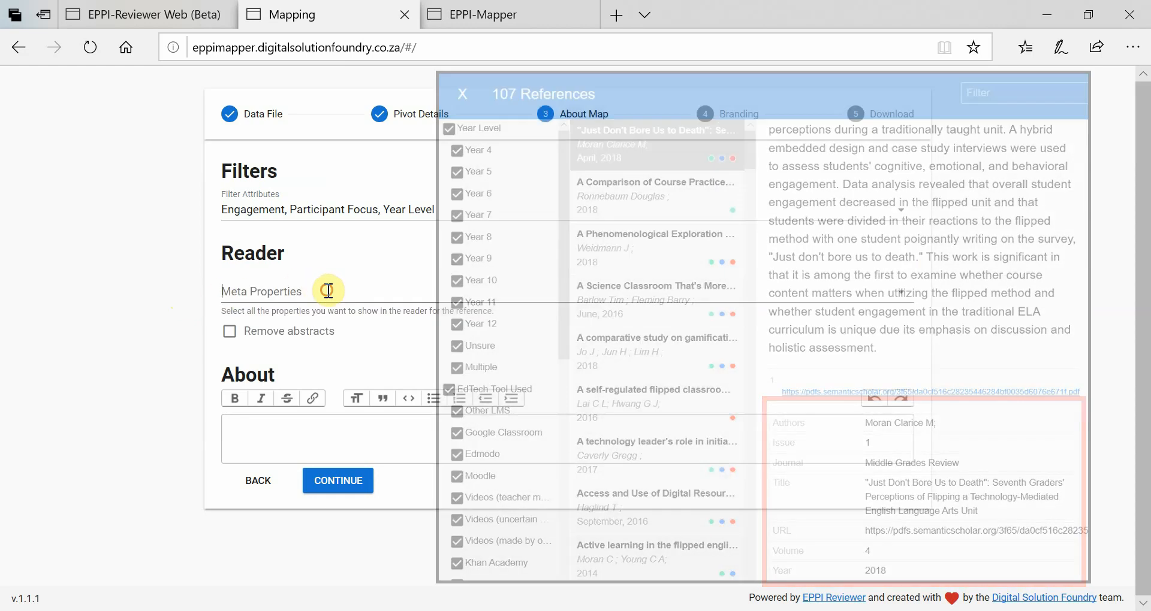
Step: Add ParentTitle and Year to the reader's Meta Properties
click(330, 290)
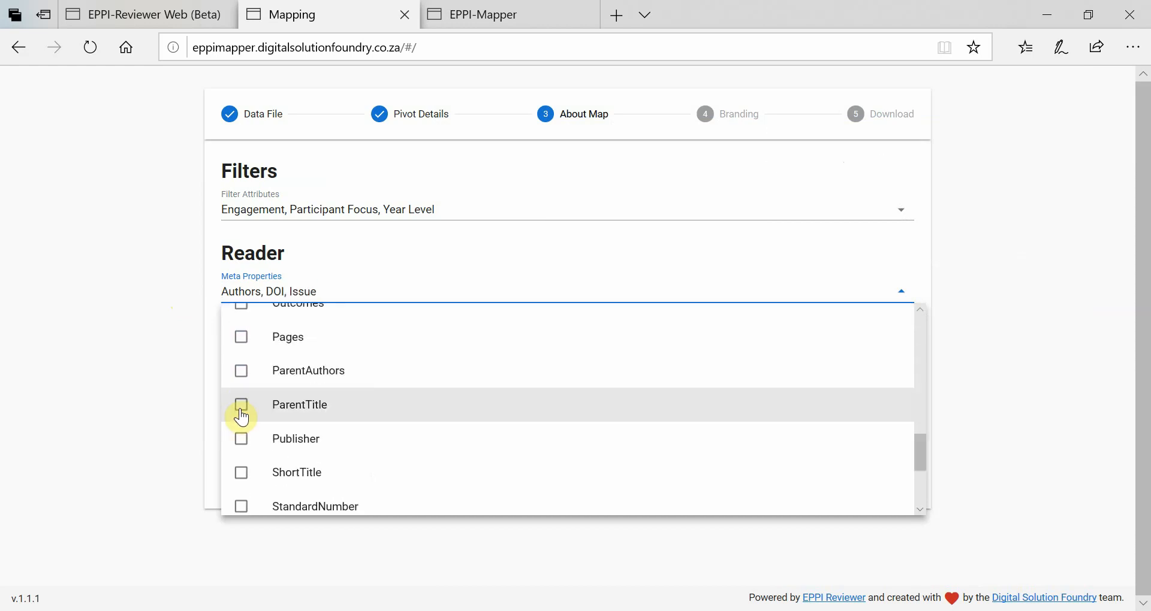
click(241, 405)
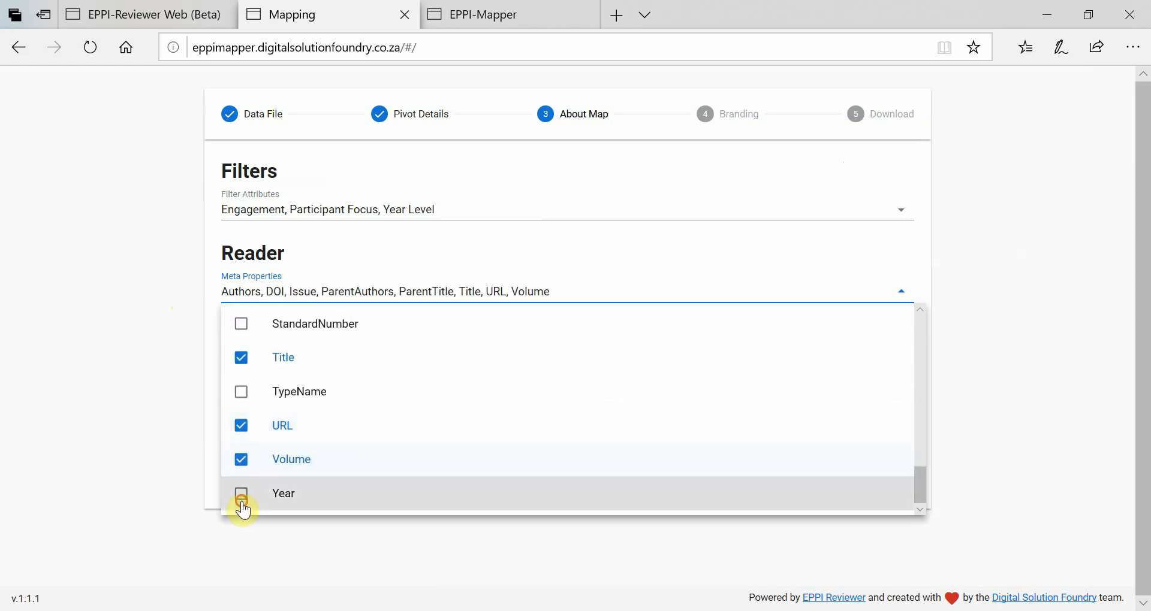
click(241, 493)
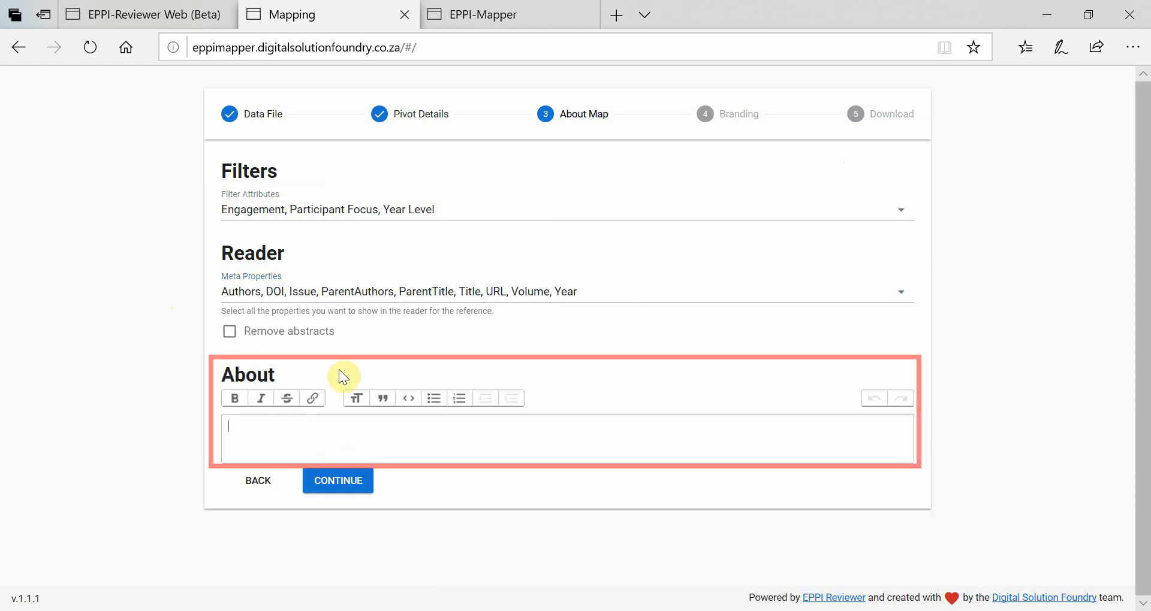
mouse_move(598, 388)
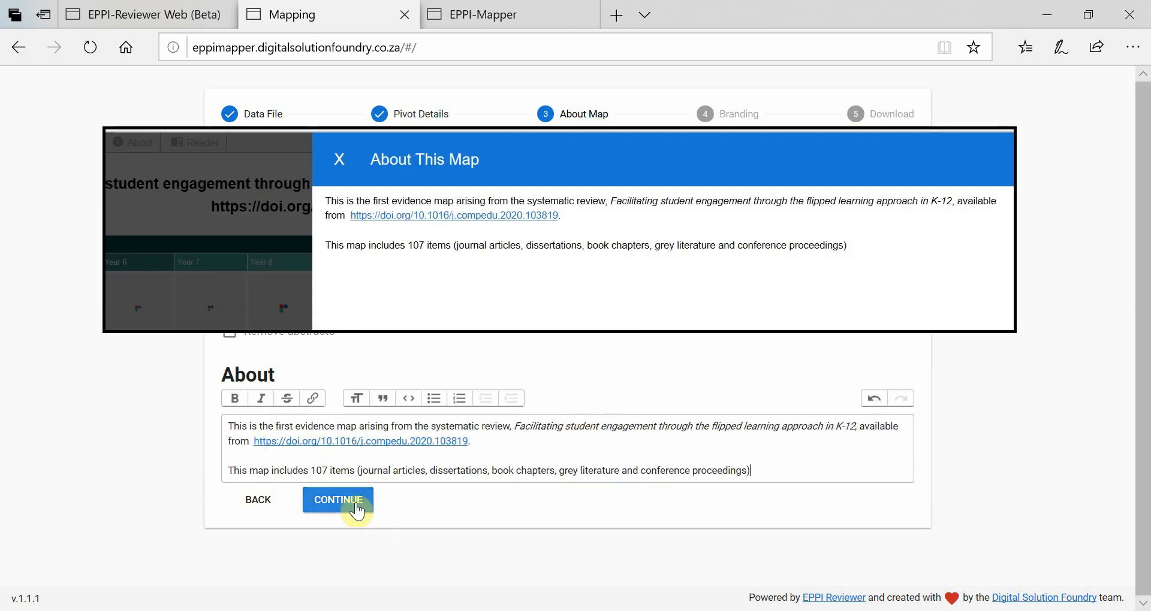
Step: Continue from the About text to the Branding step
click(338, 500)
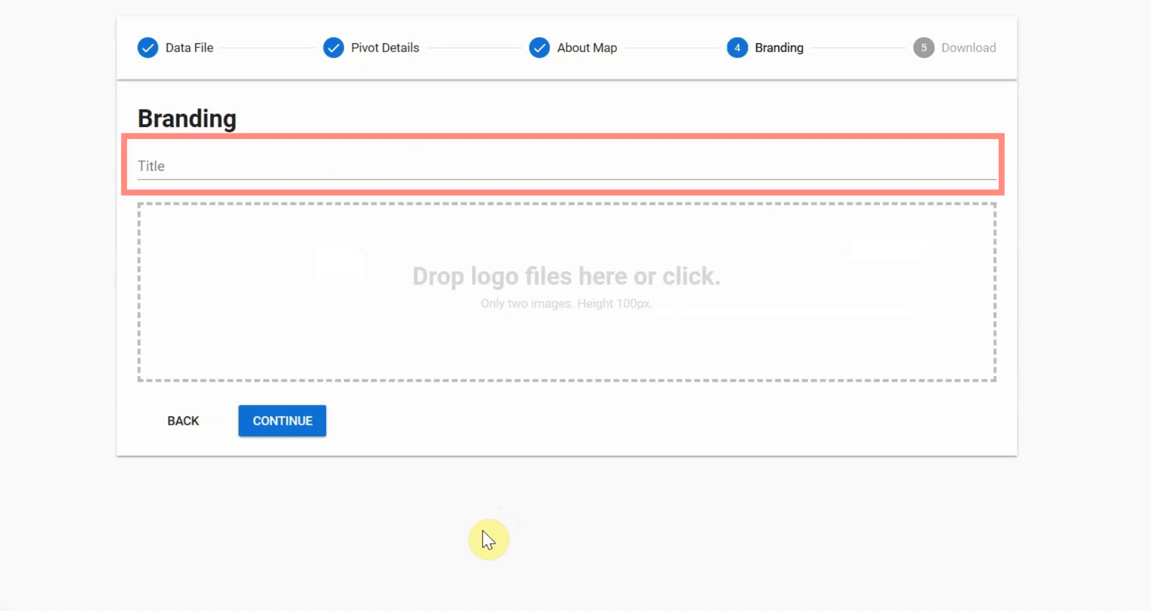
Step: Title the map 'Facilitating student engagement through the flipped learning approach in K-12' and swap the logo's side
click(388, 166)
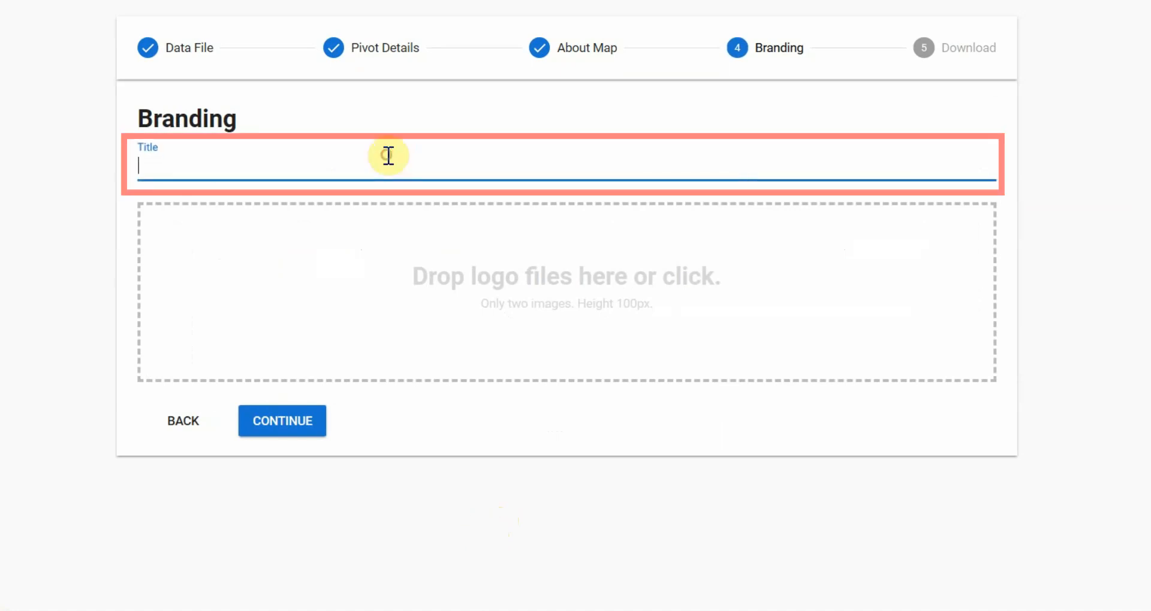
text(Facilitating student engagement through the flipped learning approach in K-12: A systematic review https://doi.org/10.1016/j.compedu.2020.103819)
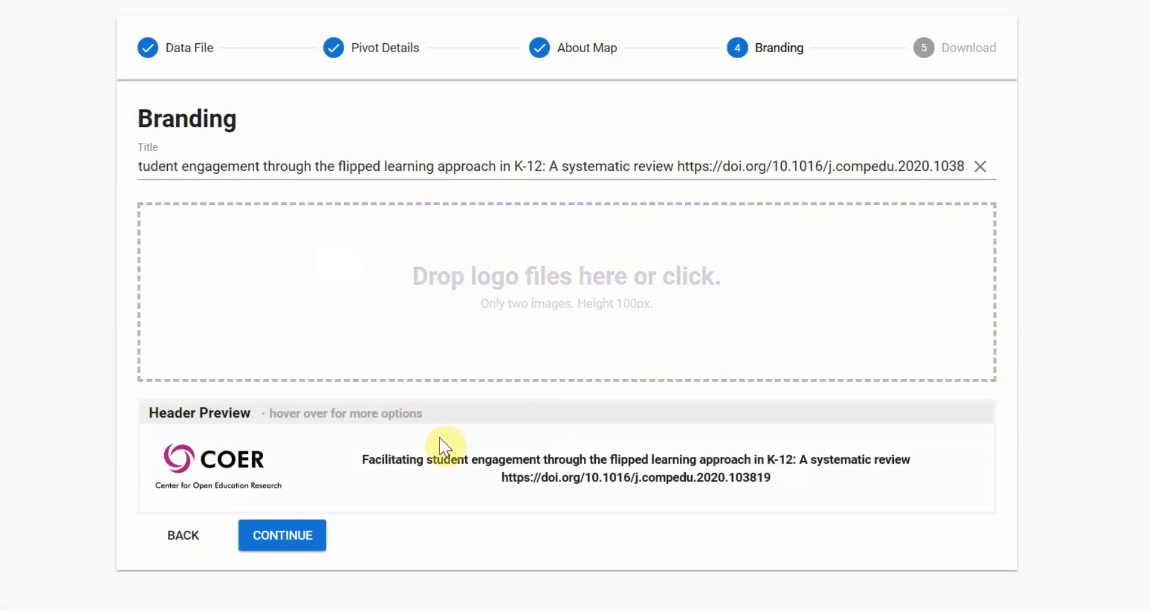
mouse_move(565, 446)
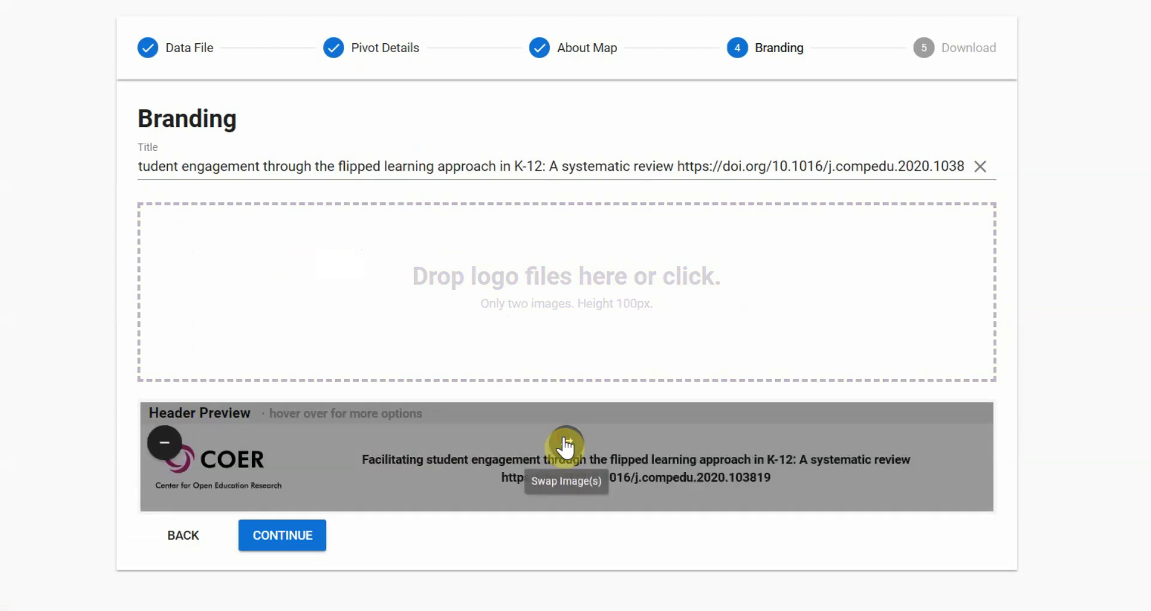
click(566, 444)
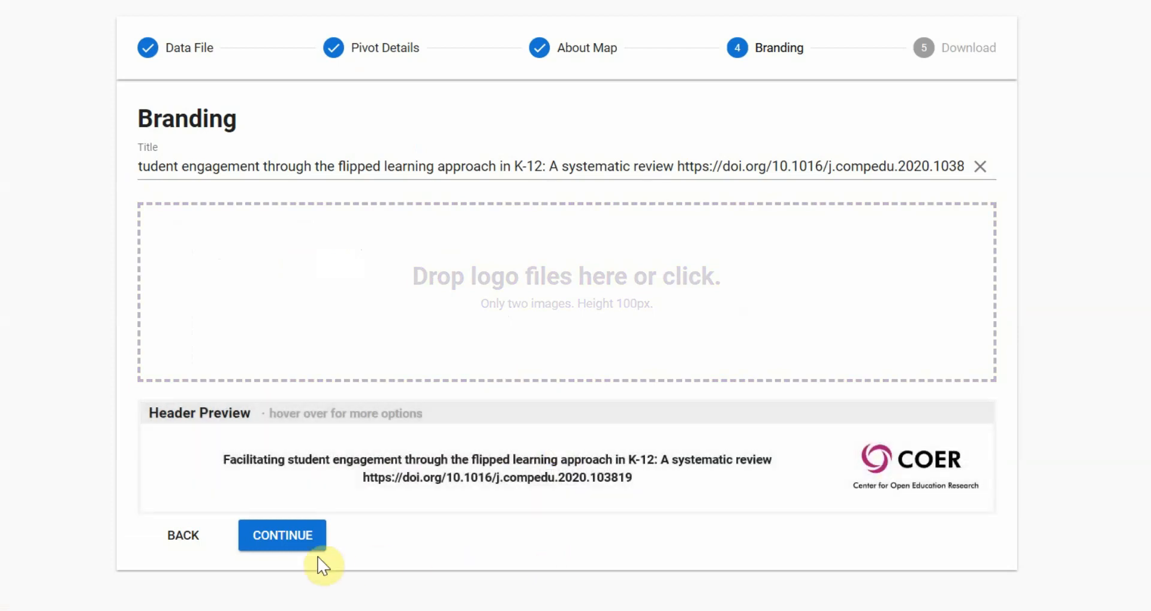
click(281, 535)
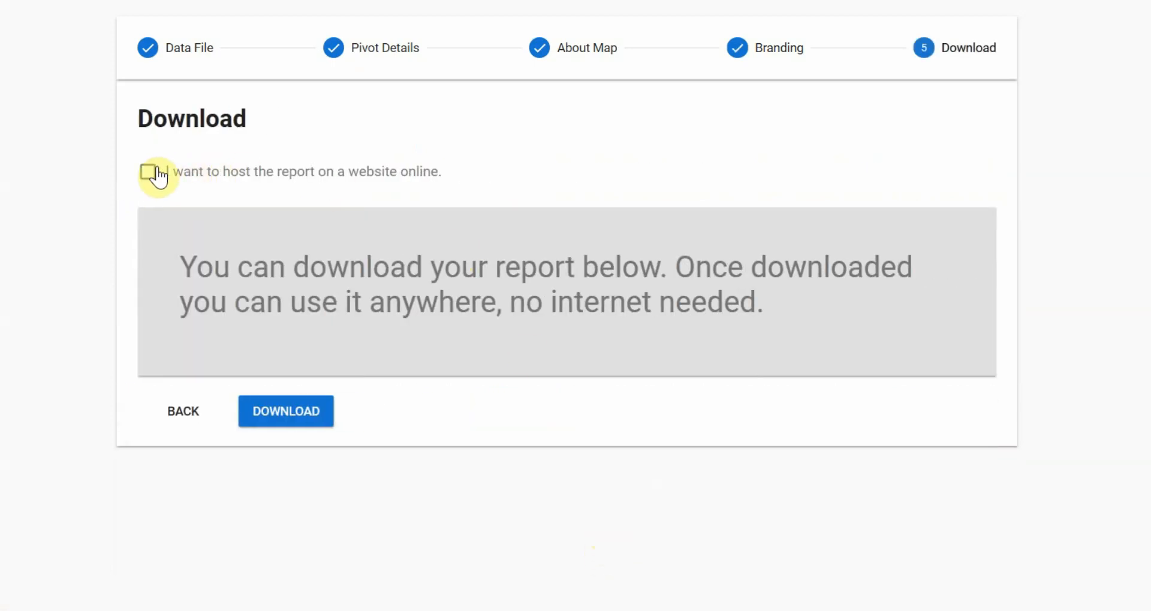
Step: Mark the report for online website hosting and download the evidence map
click(147, 172)
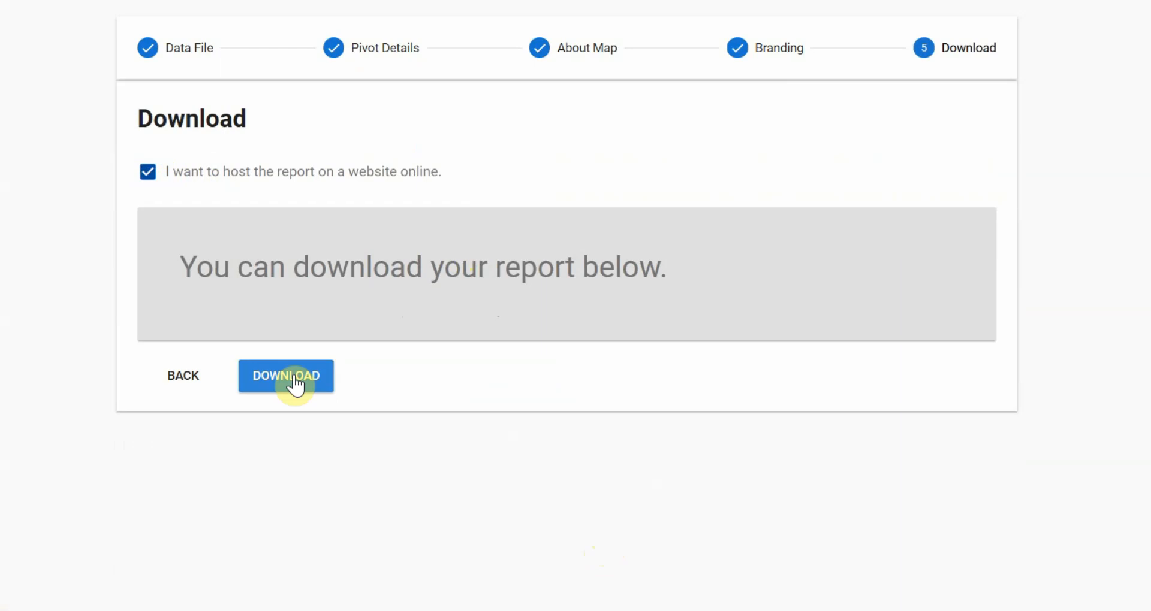
mouse_move(348, 399)
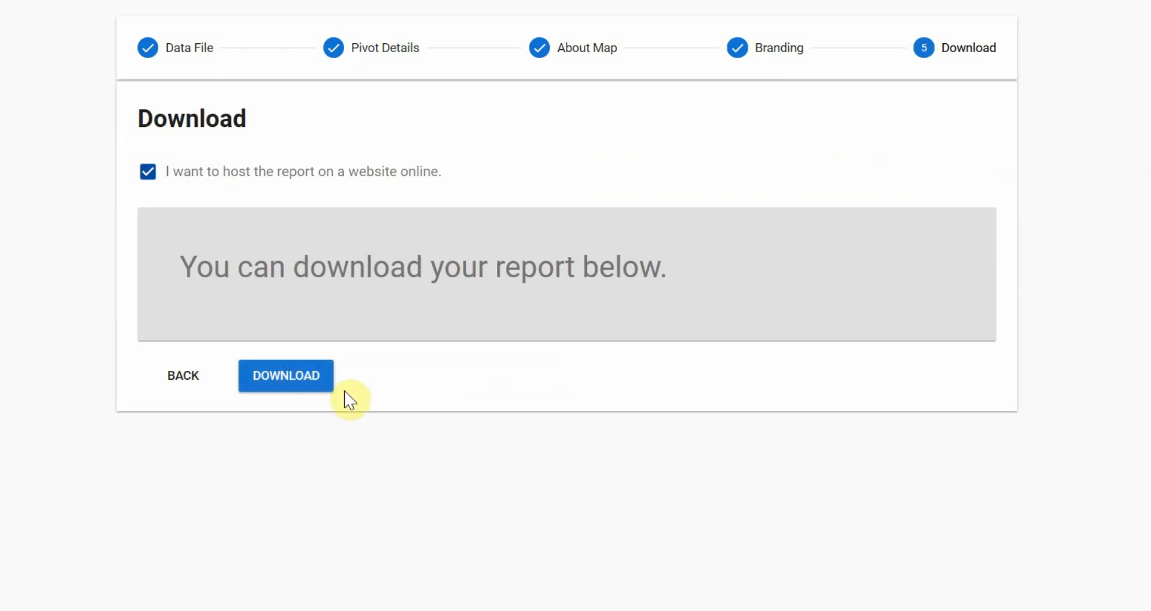
click(285, 376)
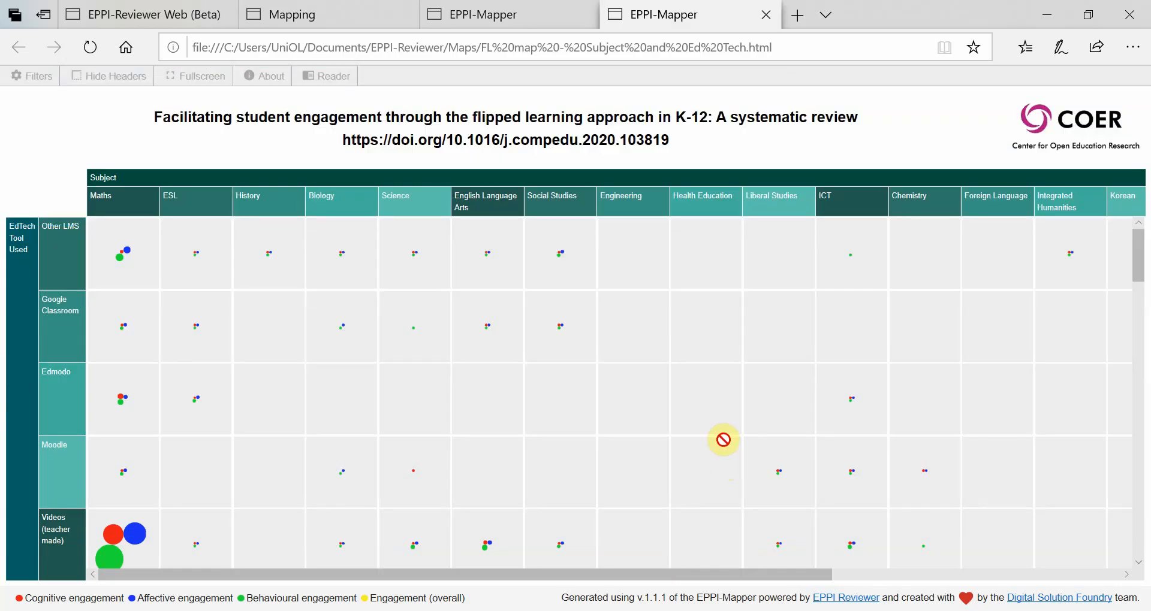
mouse_move(720, 367)
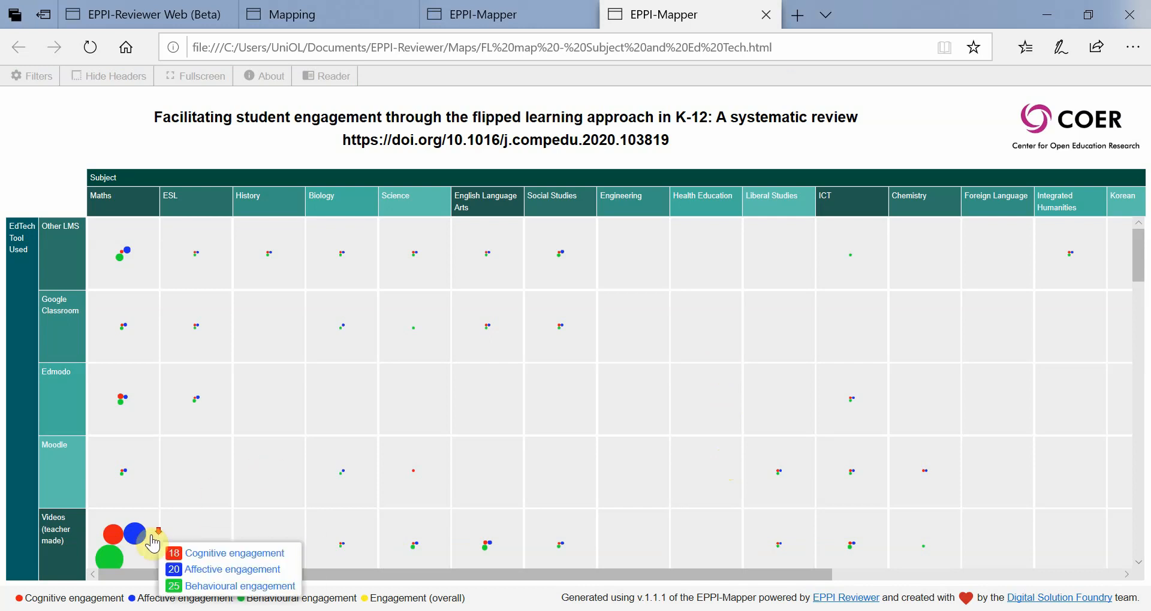
Step: Open the 29-reference list for the Maths studies using teacher-made videos
scroll(down, 3)
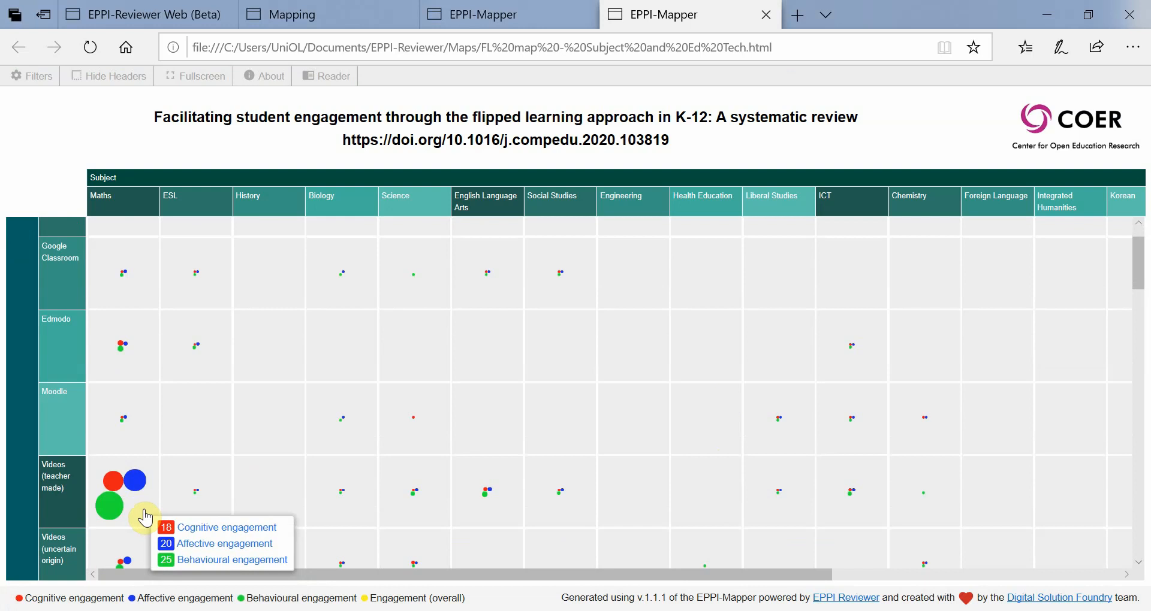
click(199, 76)
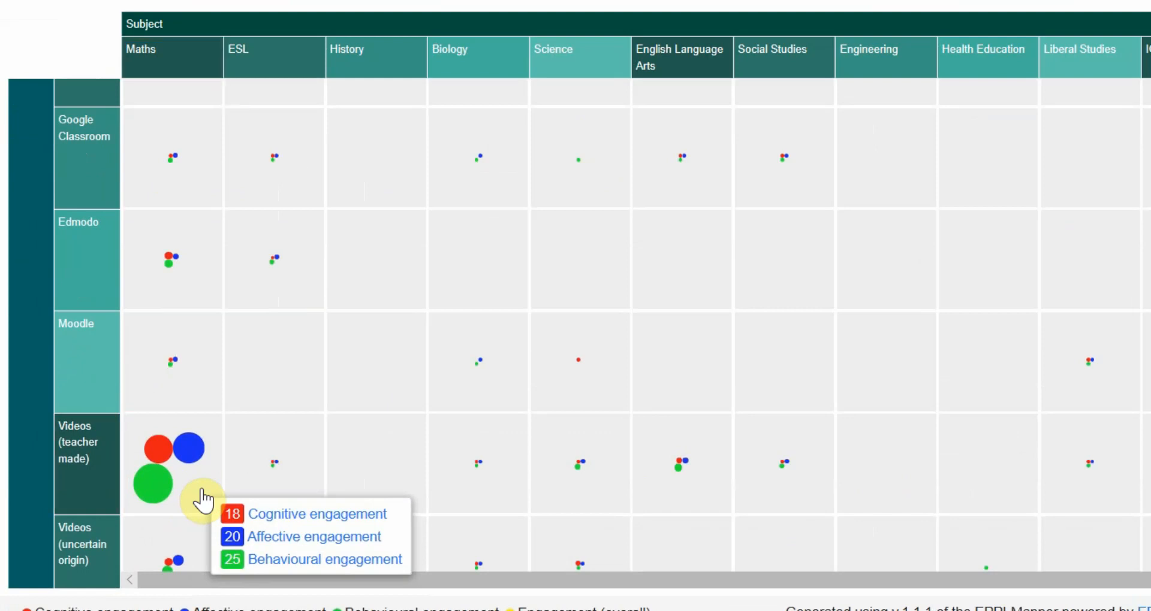
scroll(up, 3)
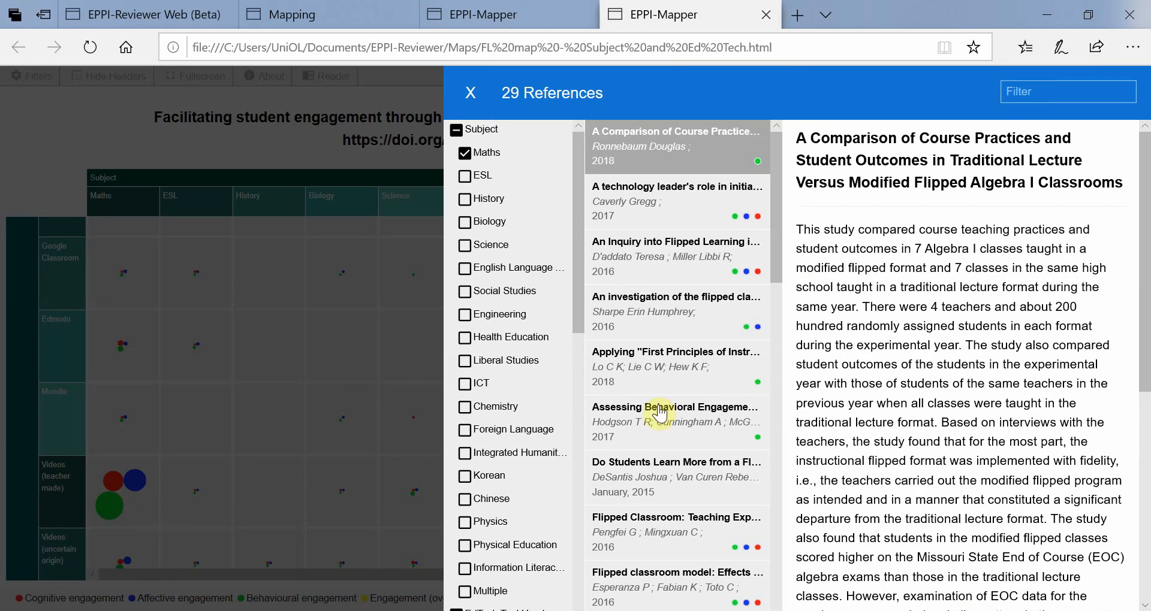
Step: Read the Flipping Math and flipped algebra study details, then follow the algebra paper's DOI
scroll(down, 3)
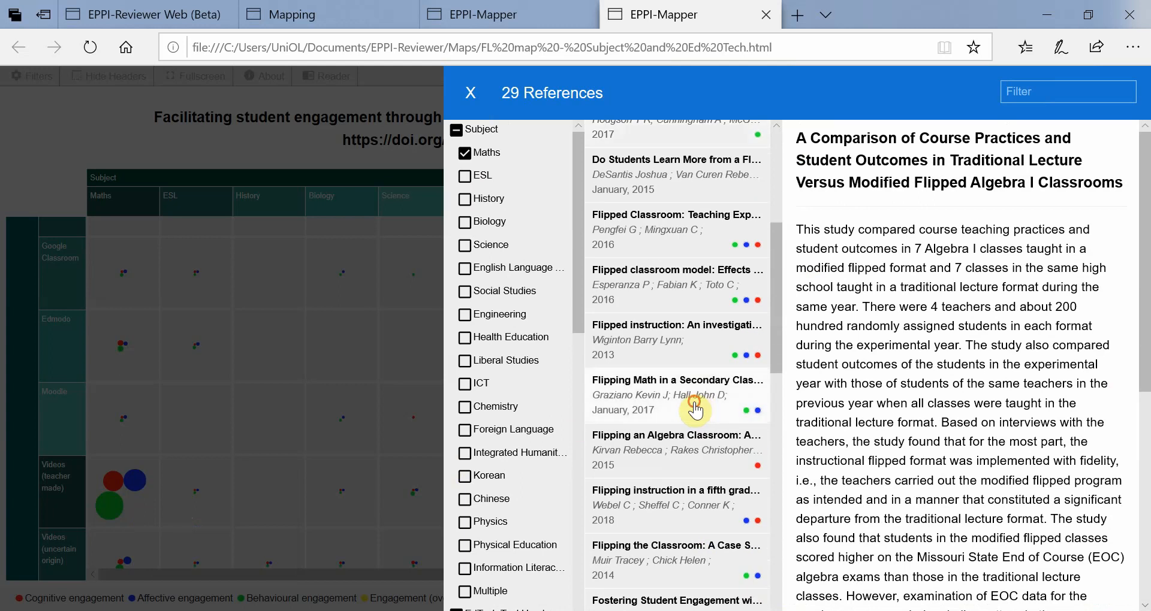
click(675, 395)
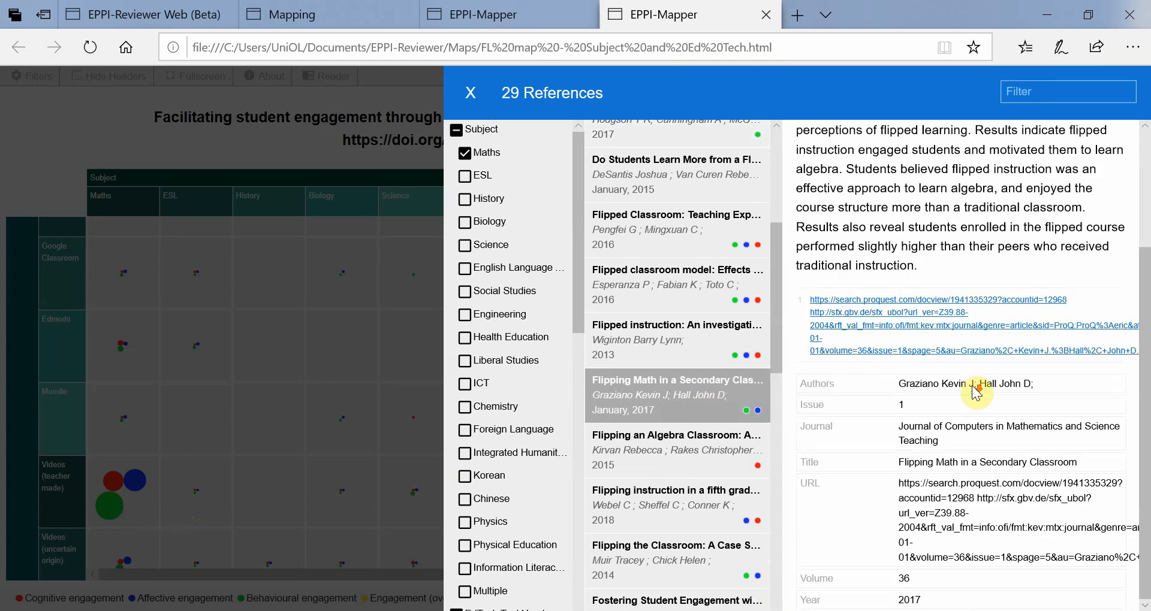
click(675, 284)
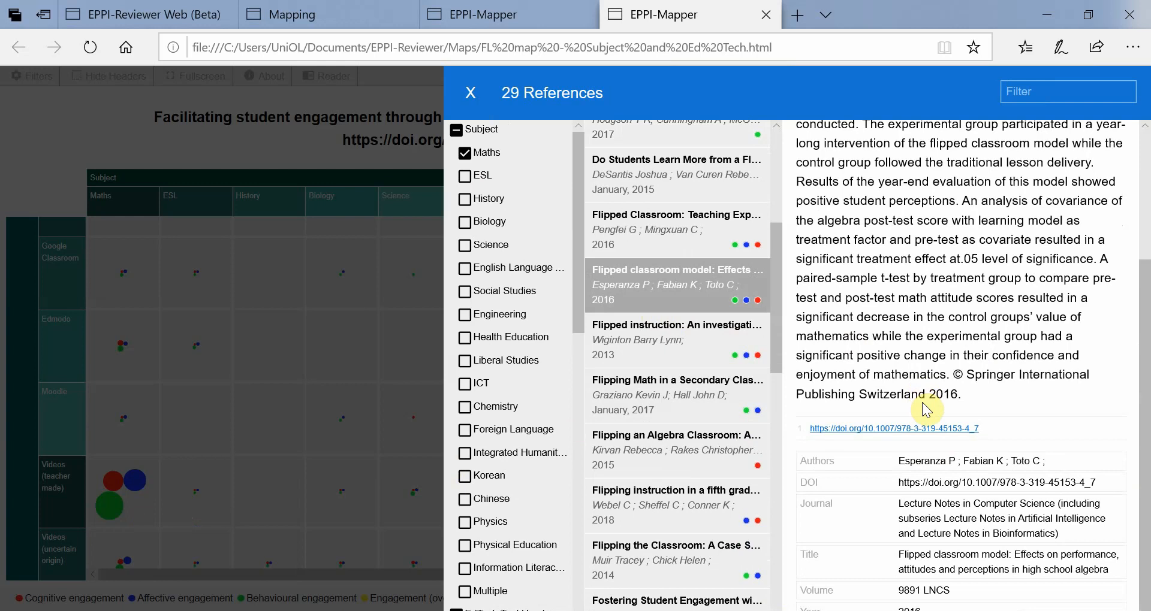
mouse_move(923, 432)
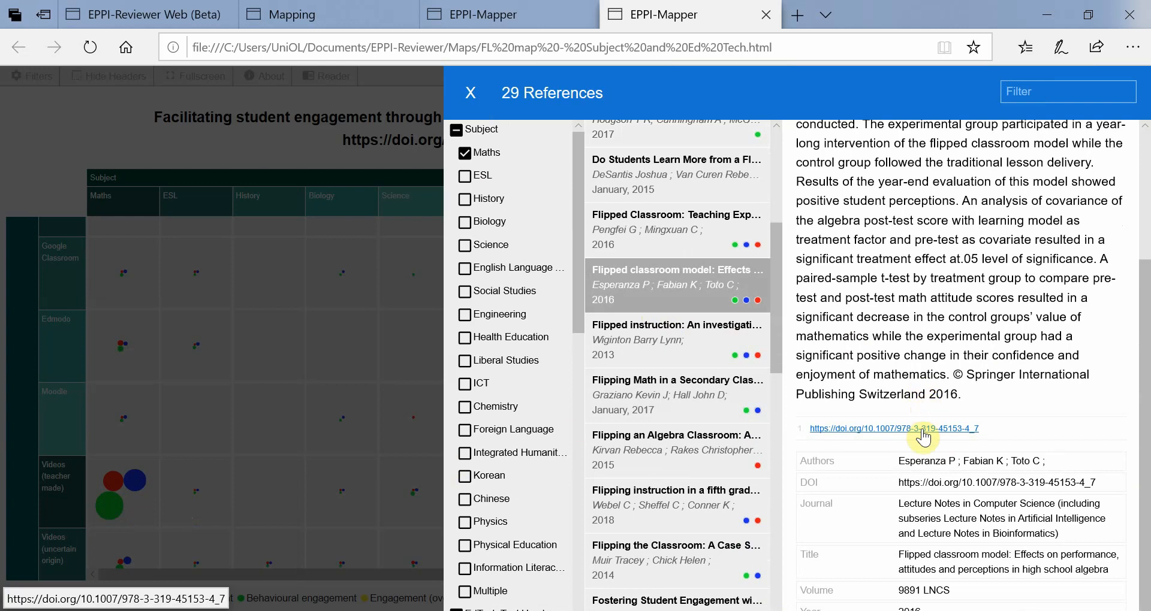
click(893, 428)
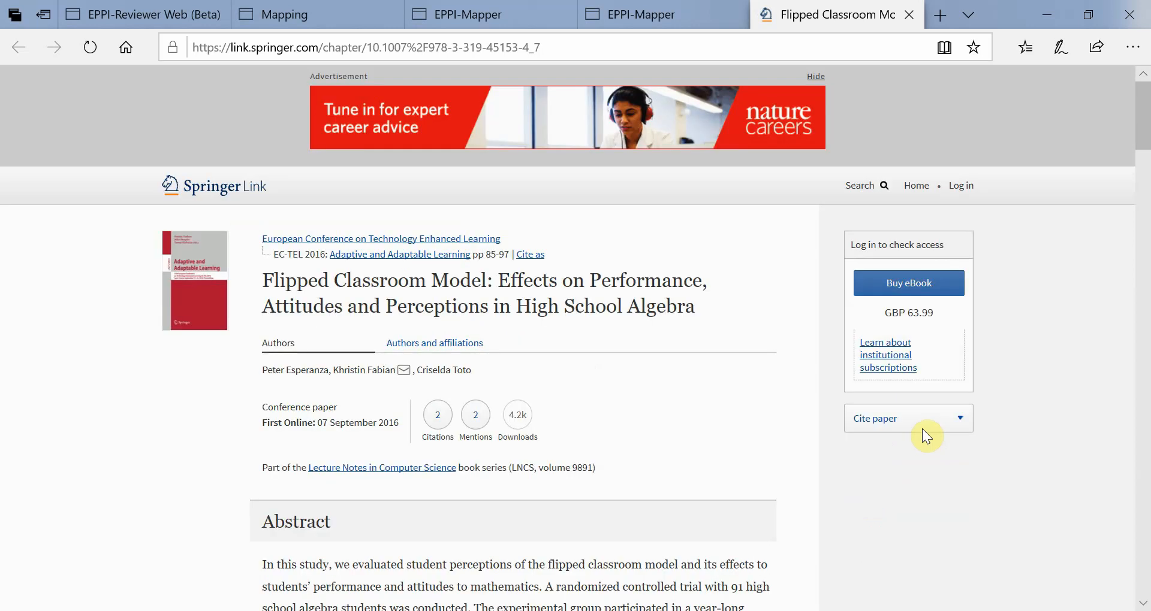
Step: Return to the EPPI-Mapper evidence map tab from Springer Link
click(660, 14)
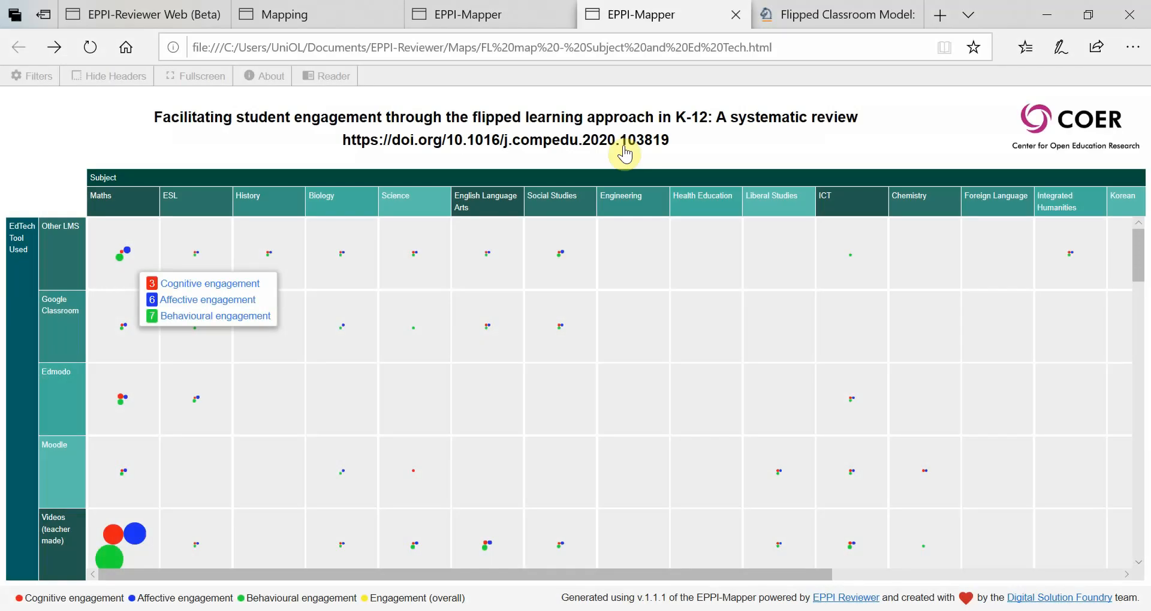
mouse_move(195, 254)
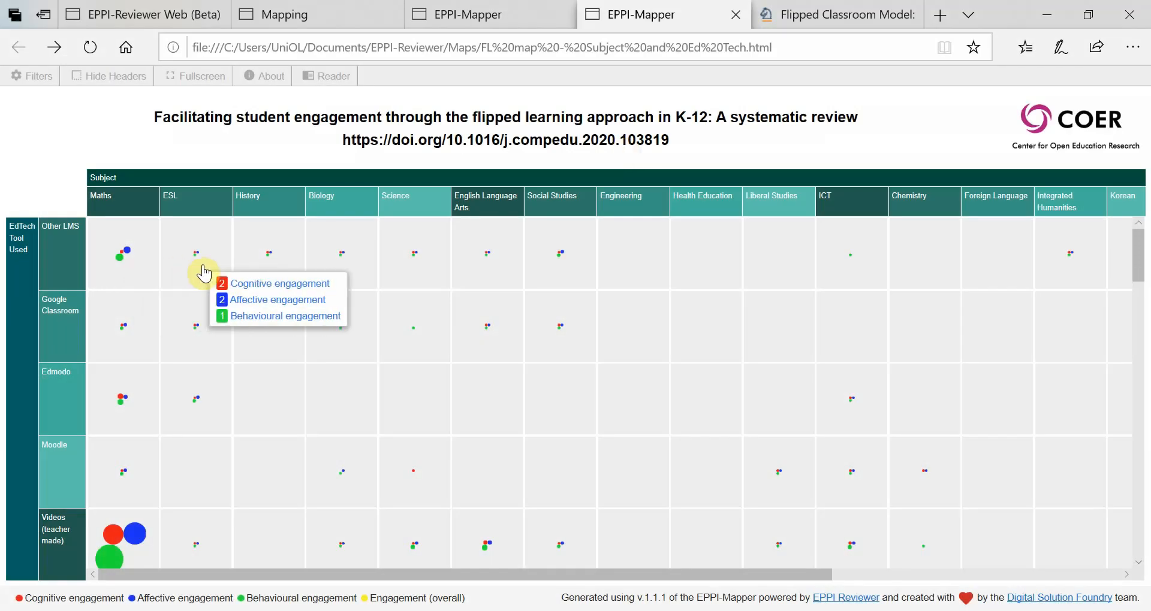
mouse_move(122, 327)
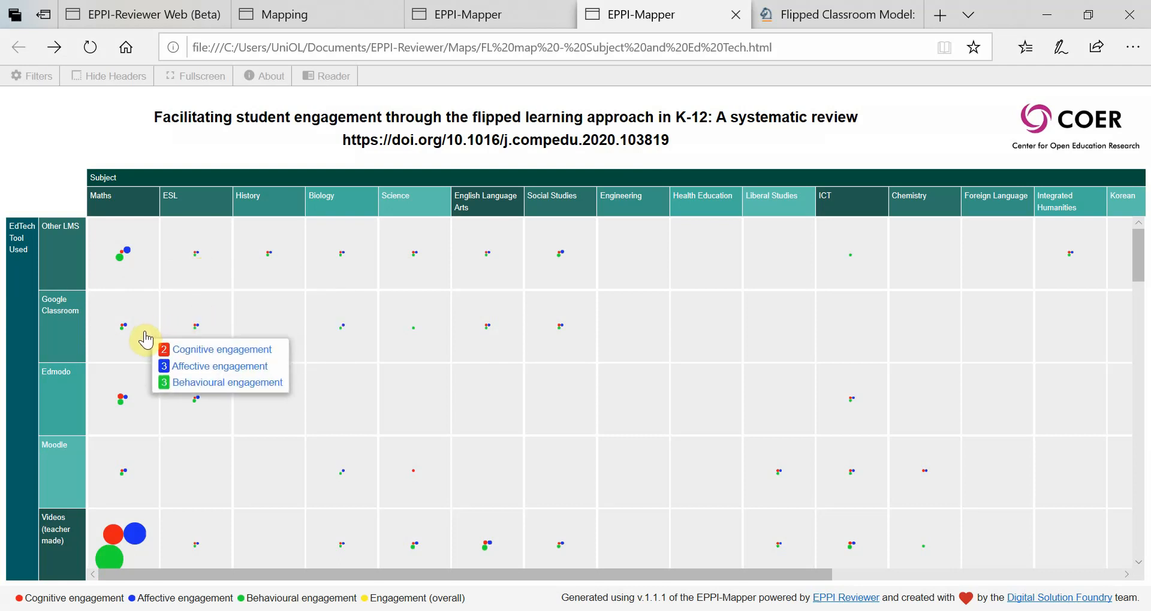
mouse_move(144, 399)
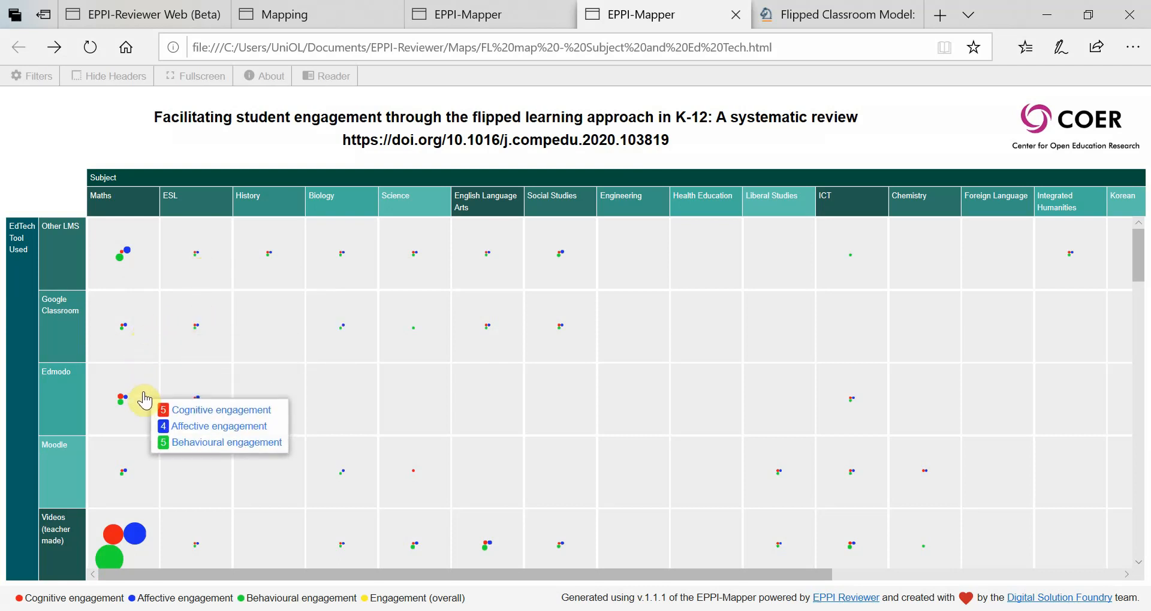
mouse_move(140, 529)
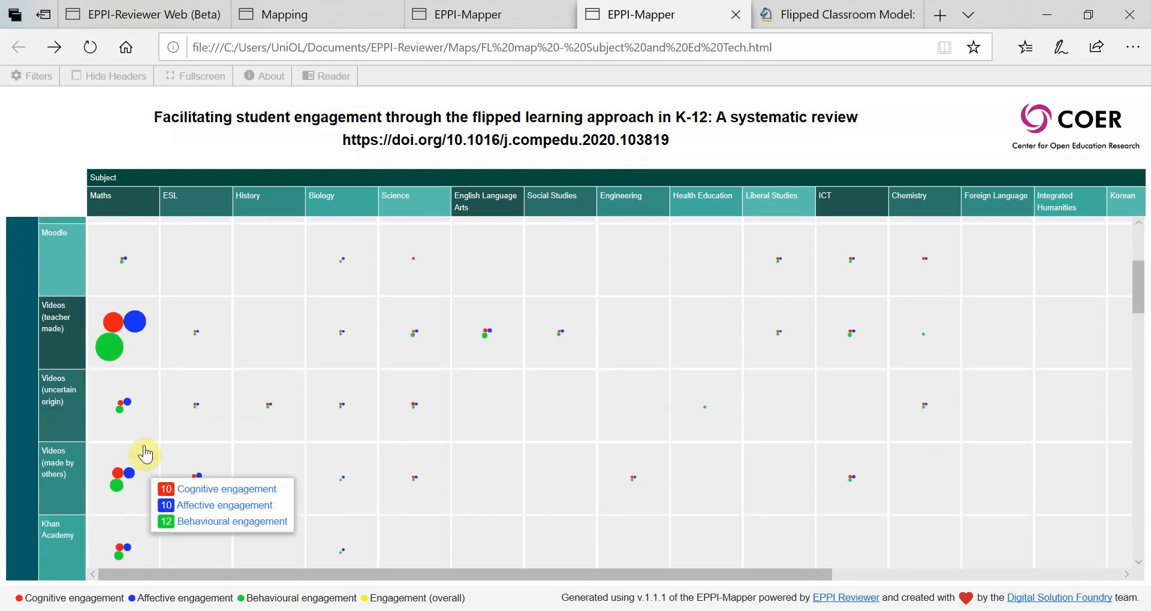
mouse_move(145, 432)
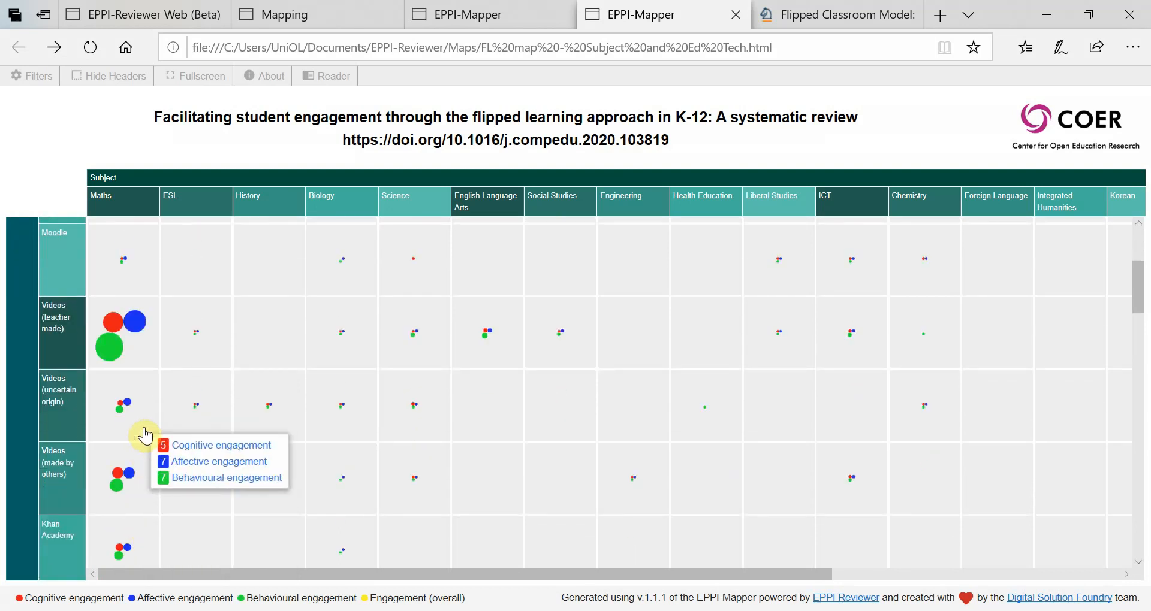